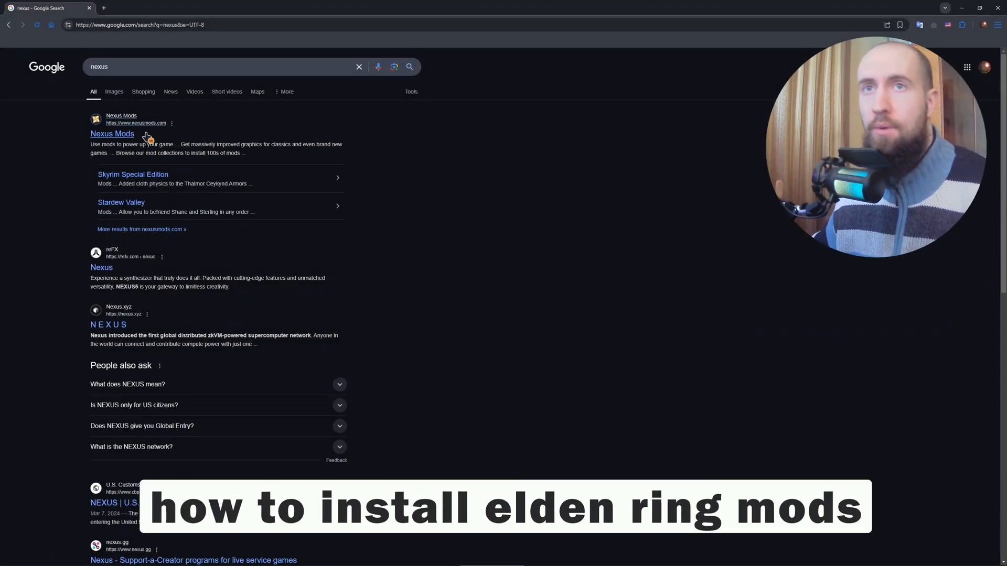
{"action": "mouse_move", "coordinate": [611, 208]}
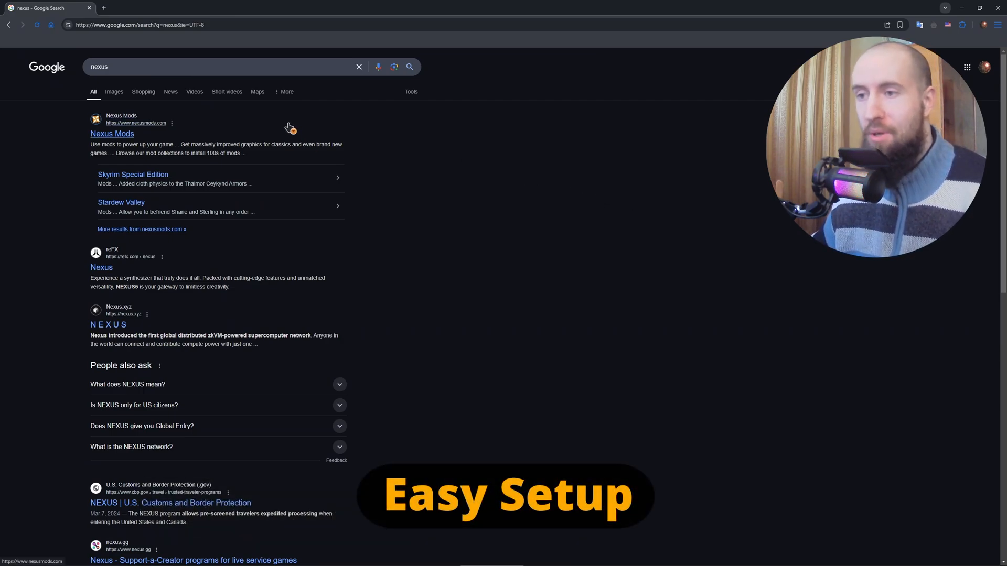
{"action": "mouse_move", "coordinate": [300, 134]}
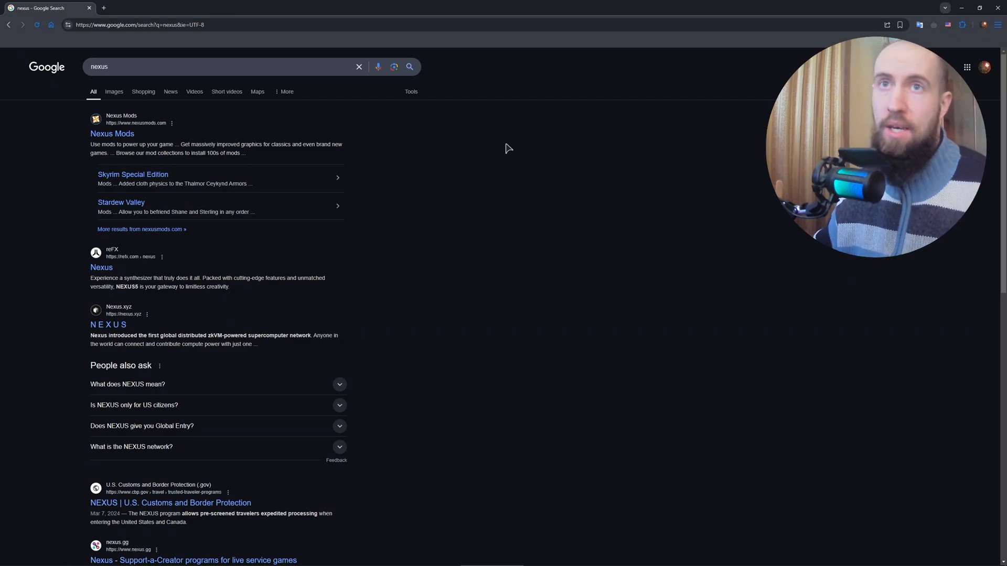
{"action": "mouse_move", "coordinate": [112, 133]}
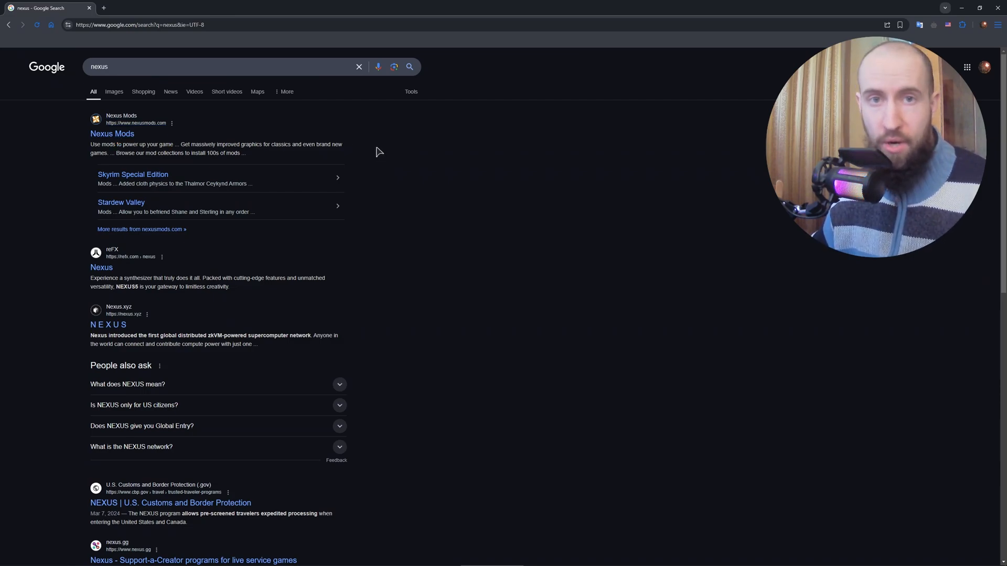
{"action": "mouse_move", "coordinate": [375, 142]}
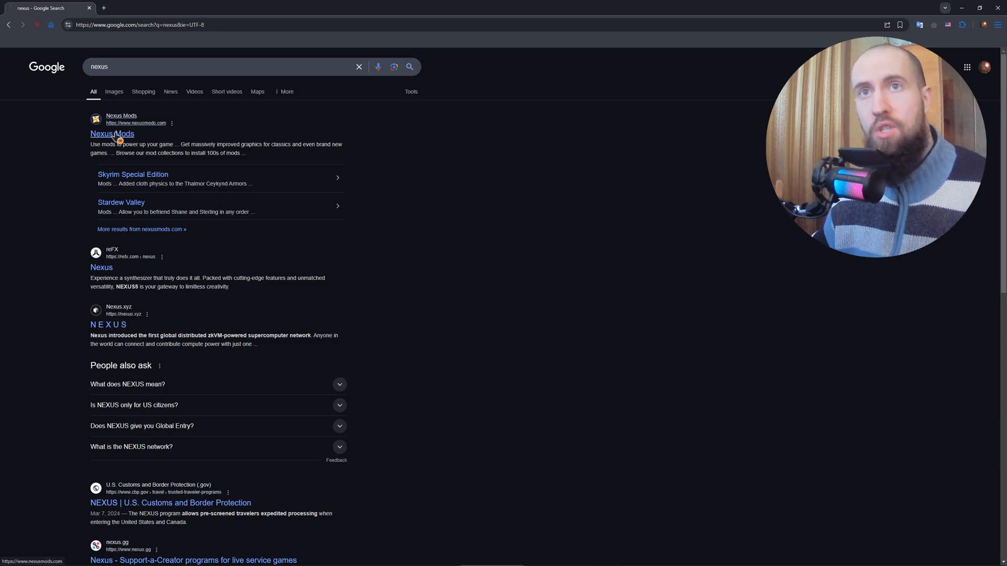
Search Nexus Mods for 'elden' and reach the Elden Ring page's newest mods list.
{"action": "left_click", "coordinate": [112, 134]}
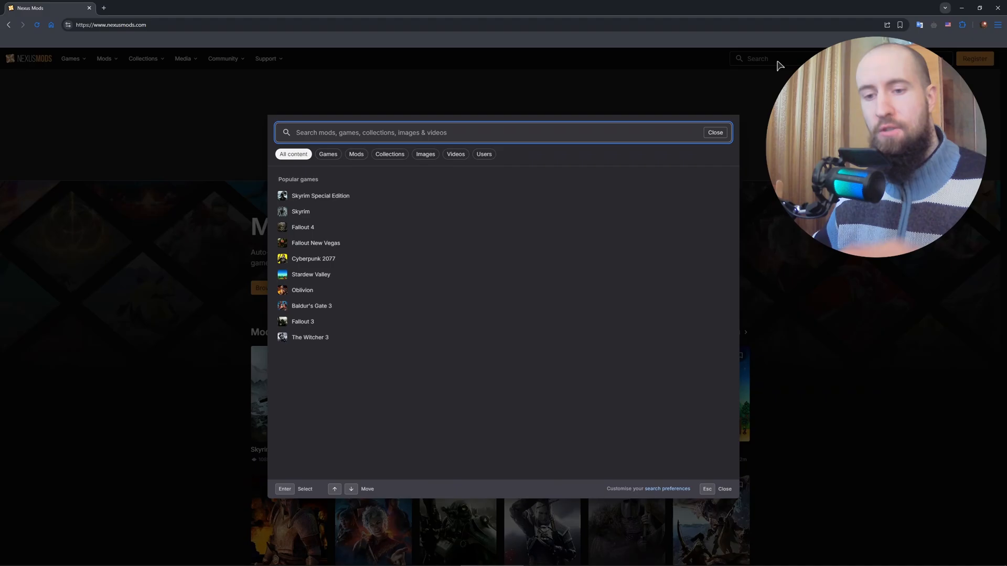
{"action": "type", "text": "eldenm"}
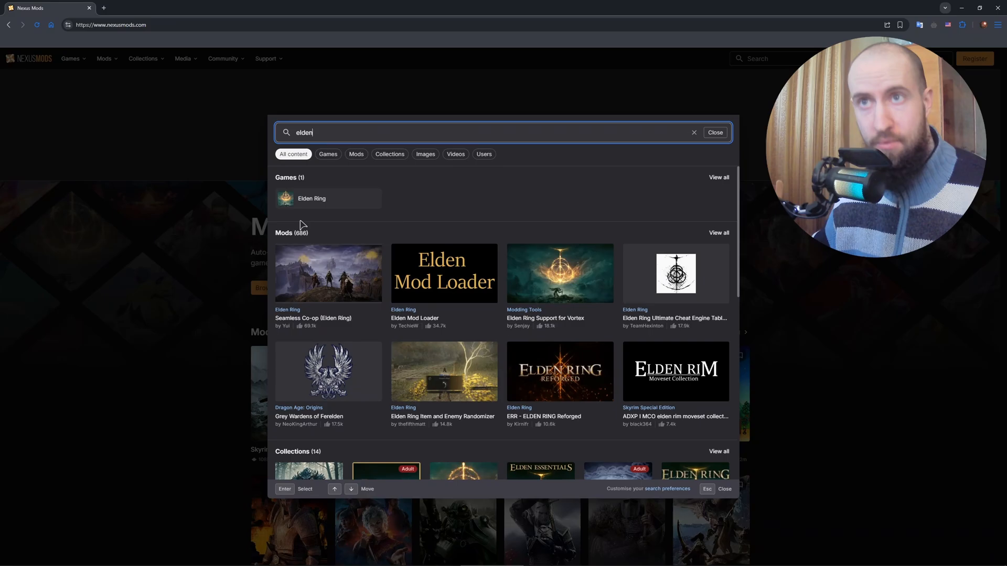
{"action": "left_click", "coordinate": [311, 198]}
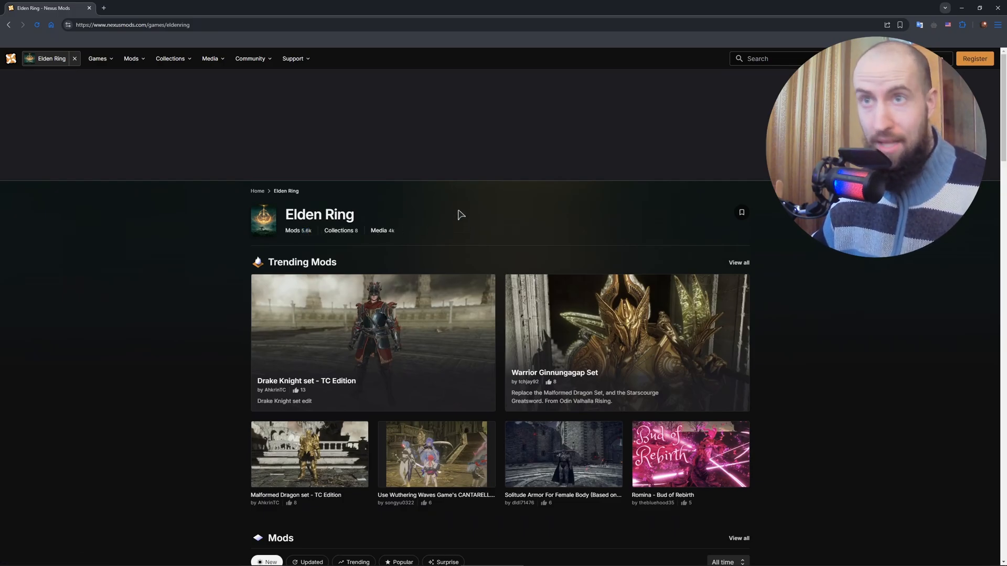
{"action": "mouse_move", "coordinate": [691, 185]}
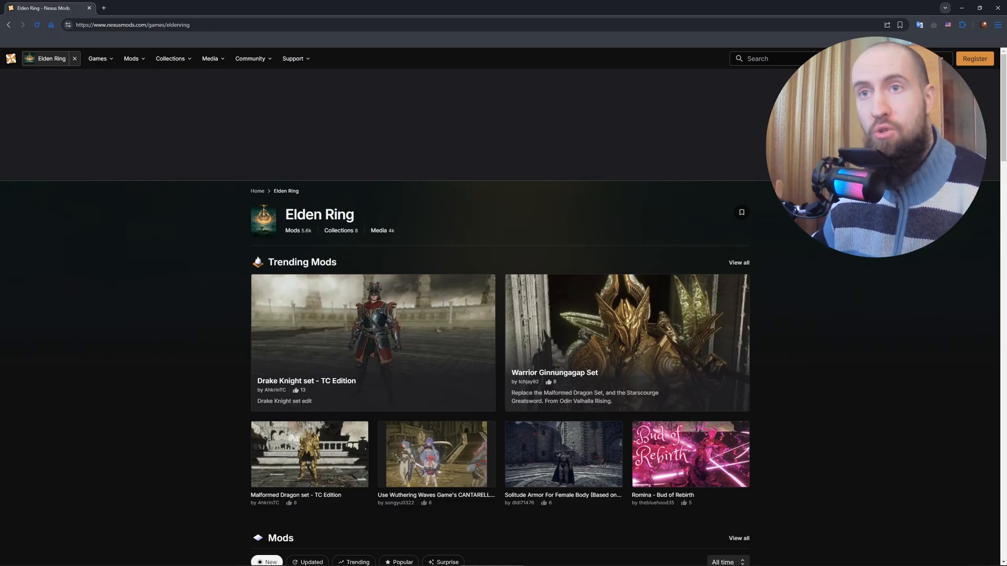
{"action": "scroll", "scroll_direction": "down", "scroll_amount": 3}
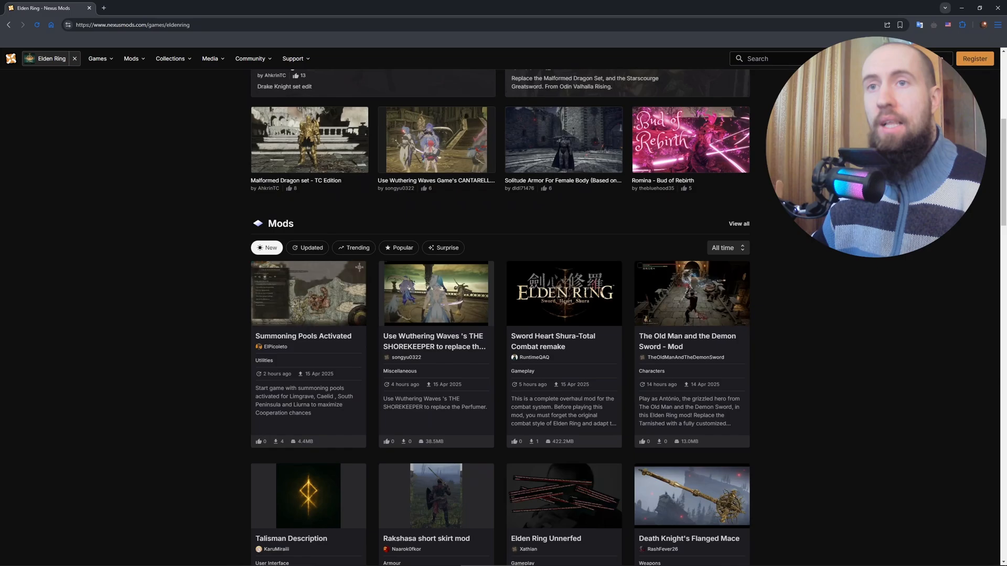
{"action": "scroll", "scroll_direction": "down", "scroll_amount": 3}
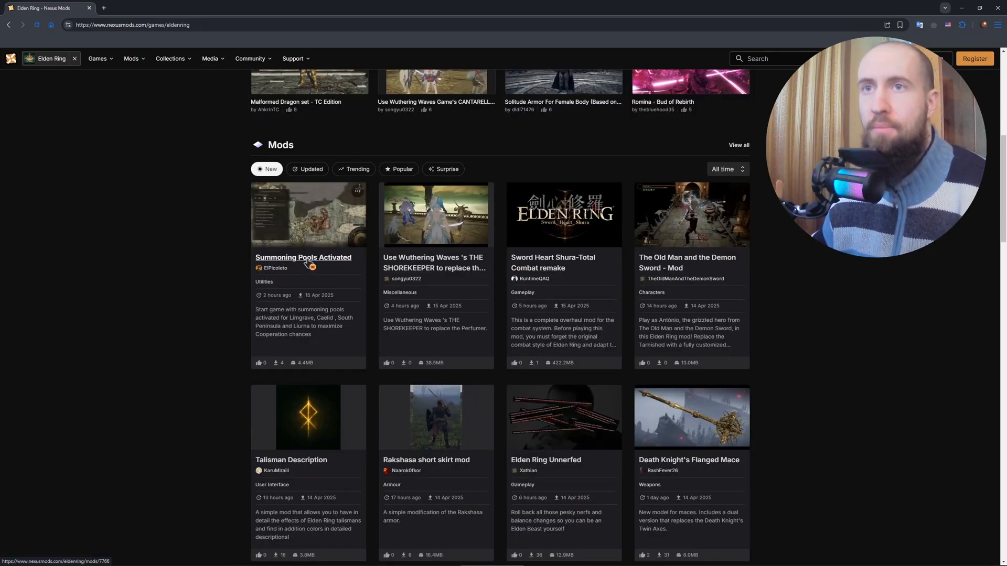
Reach the Summoning Pools Activated description and select its install path text.
{"action": "left_click", "coordinate": [303, 258]}
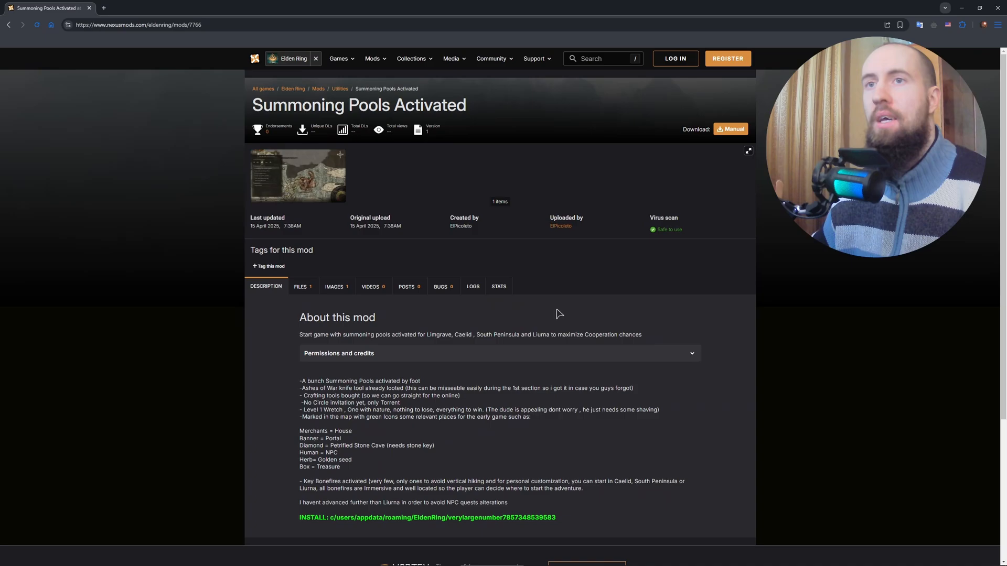
{"action": "mouse_move", "coordinate": [576, 296]}
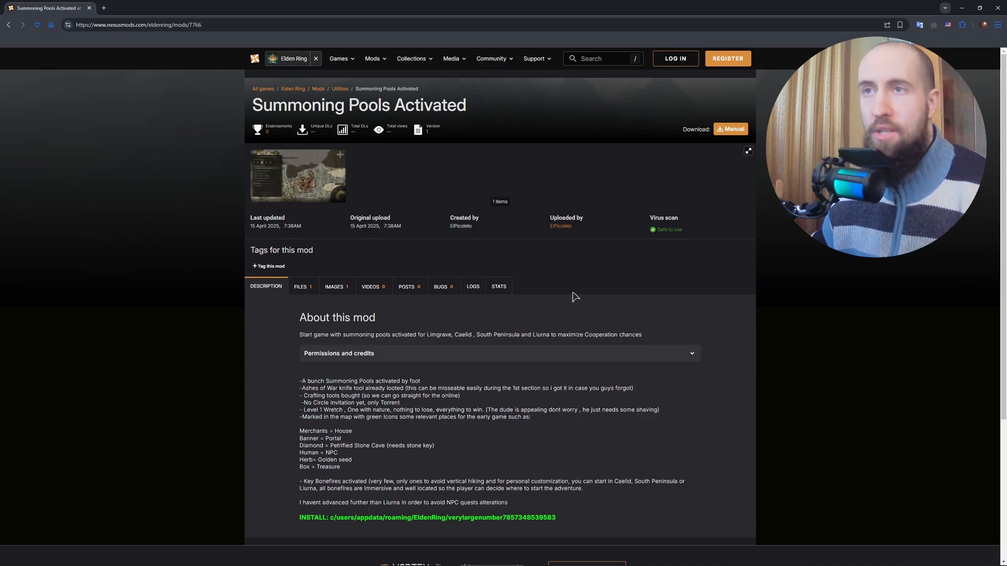
{"action": "scroll", "scroll_direction": "down", "scroll_amount": 3}
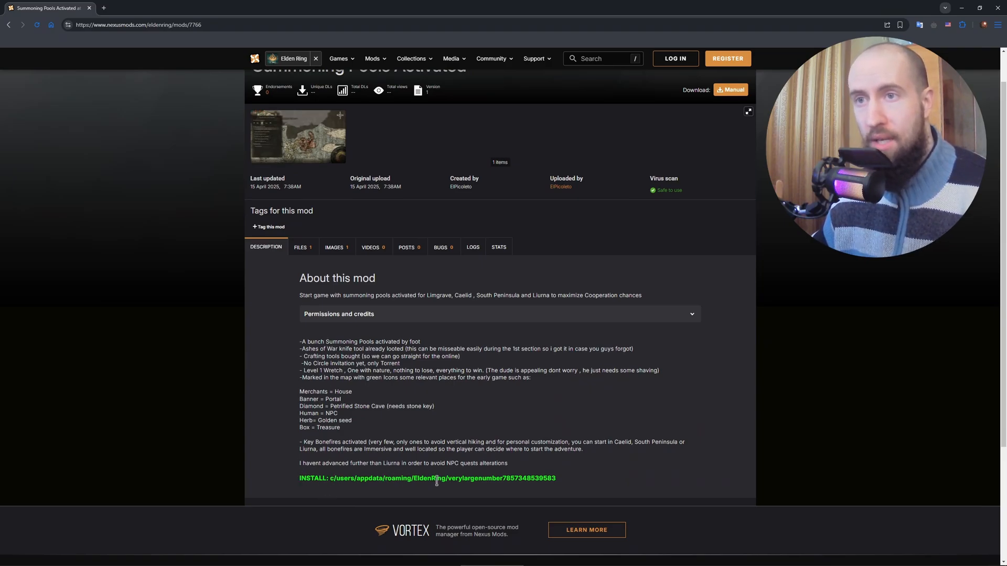
{"action": "mouse_move", "coordinate": [559, 495]}
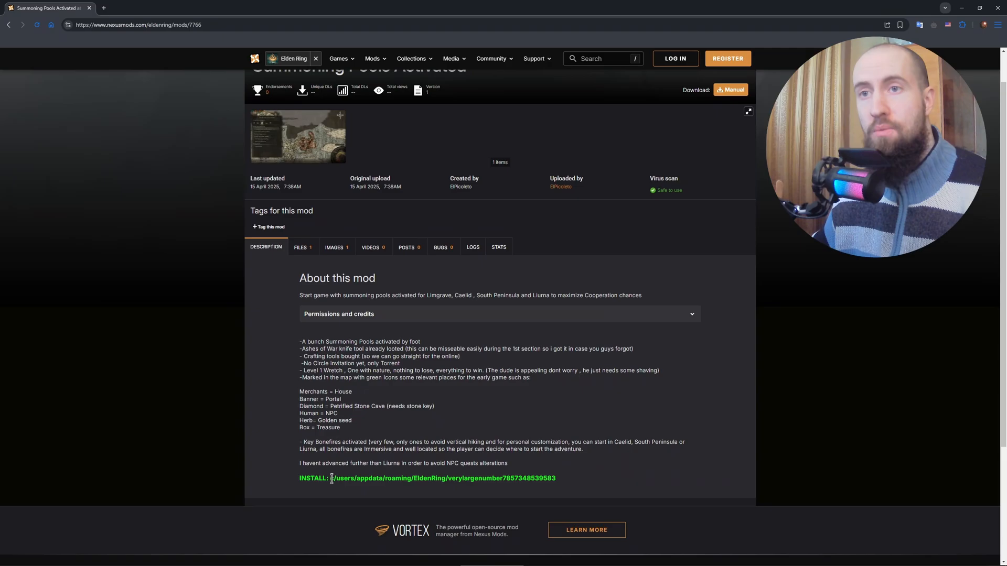
{"action": "left_click_drag", "start_coordinate": [330, 478], "coordinate": [556, 478]}
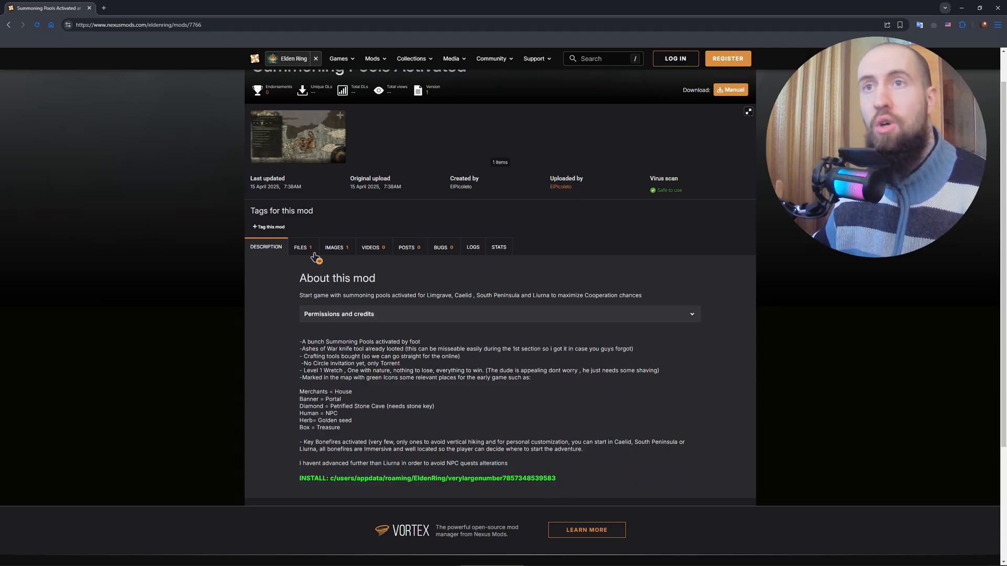
Manually download the mod's main file and inspect the Savegame folder in the archive.
{"action": "left_click", "coordinate": [301, 248]}
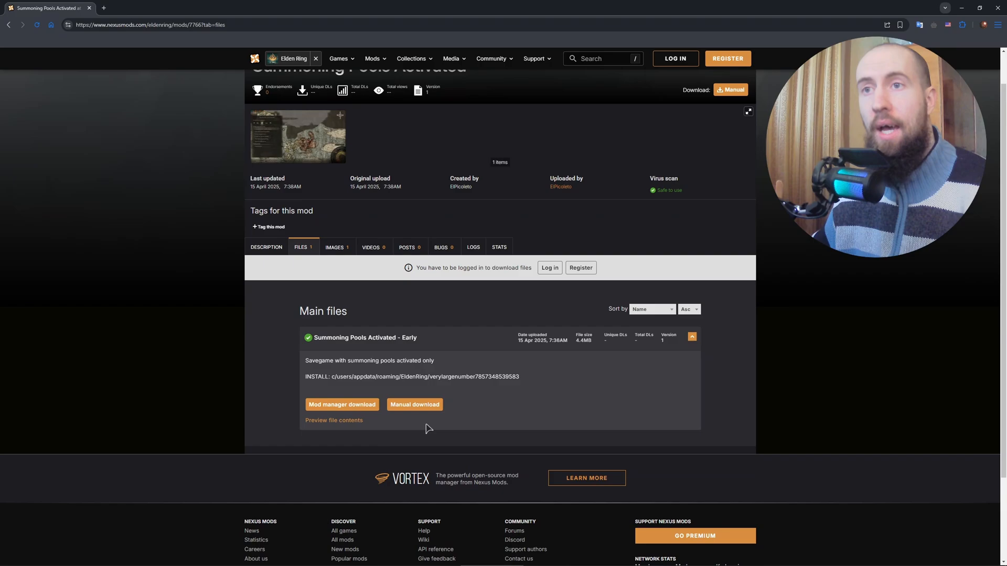
{"action": "left_click", "coordinate": [416, 405]}
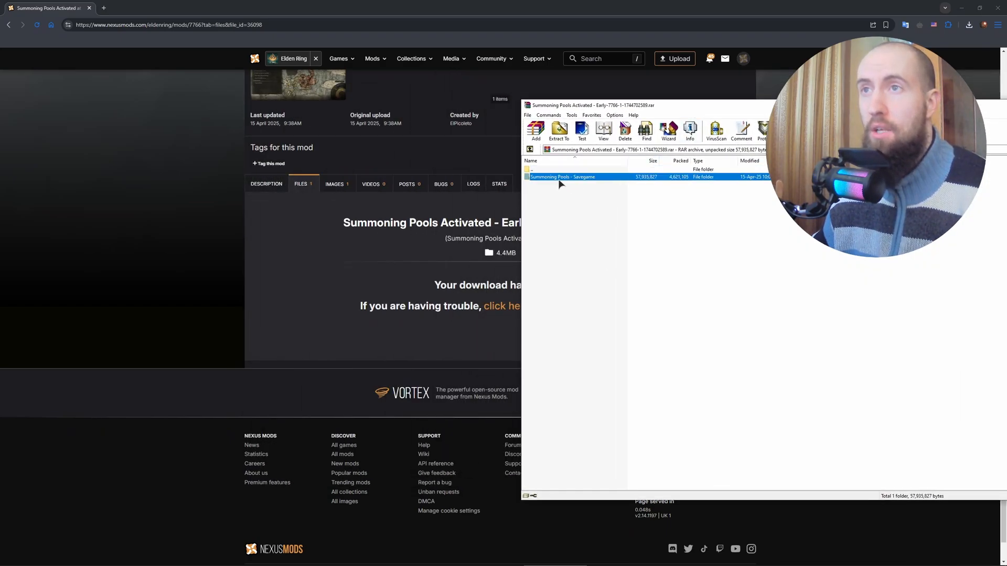
{"action": "double_click", "coordinate": [563, 176]}
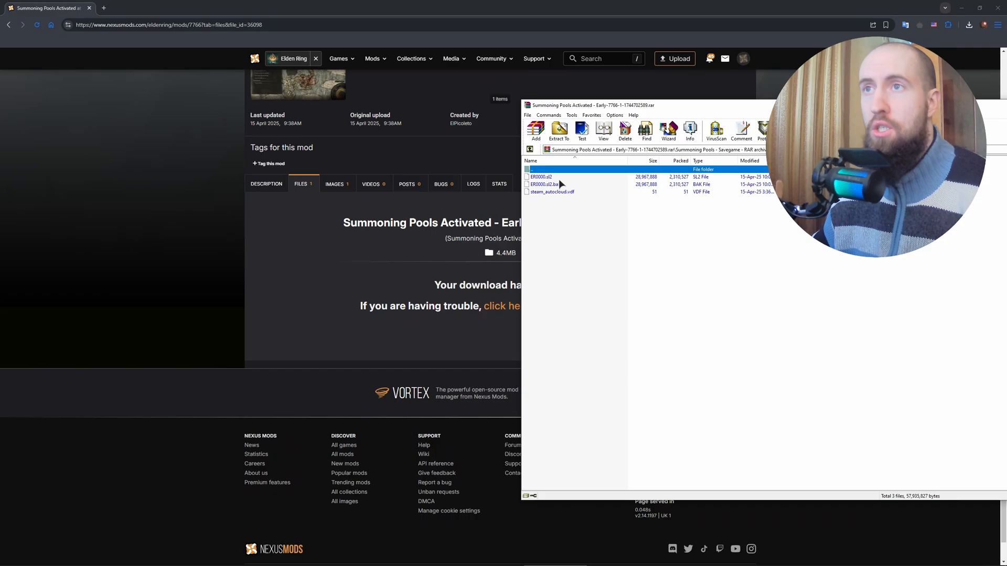
{"action": "mouse_move", "coordinate": [478, 215]}
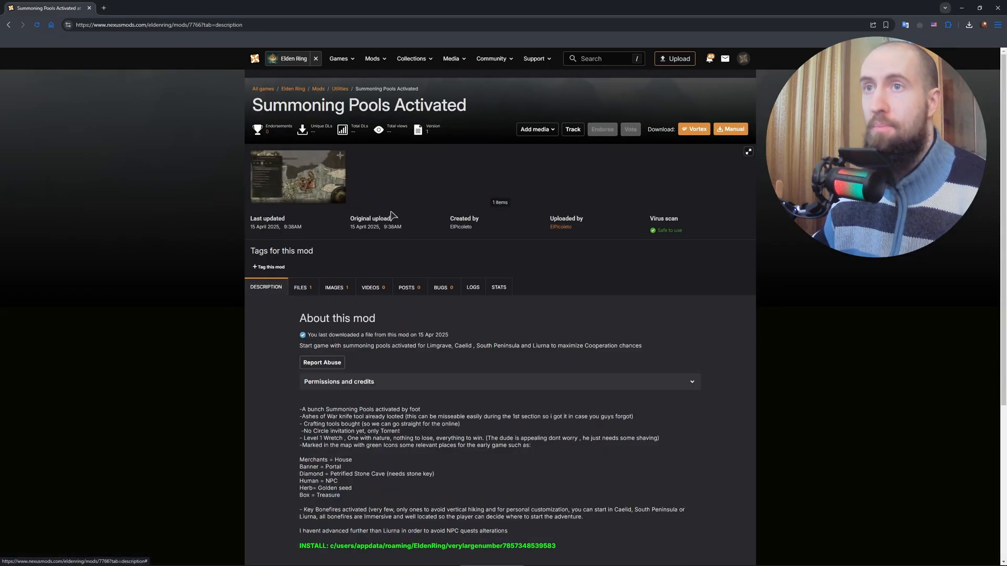
{"action": "mouse_move", "coordinate": [427, 179]}
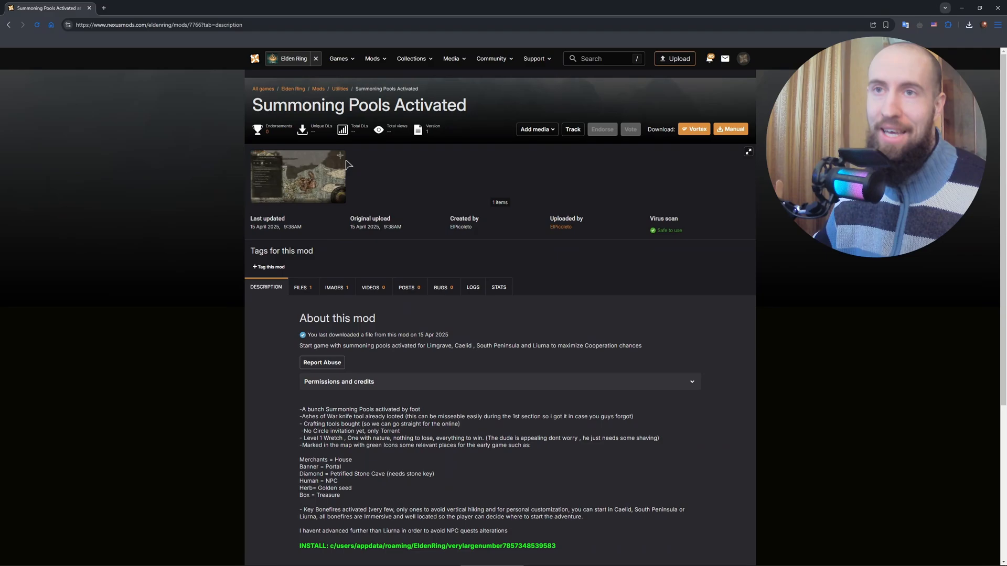
{"action": "mouse_move", "coordinate": [351, 159]}
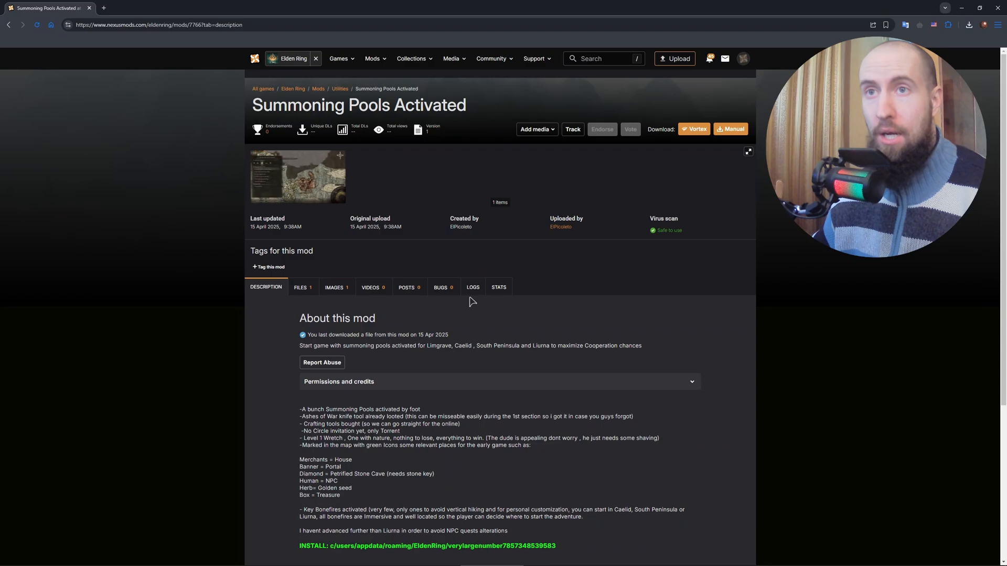
{"action": "scroll", "scroll_direction": "down", "scroll_amount": 3}
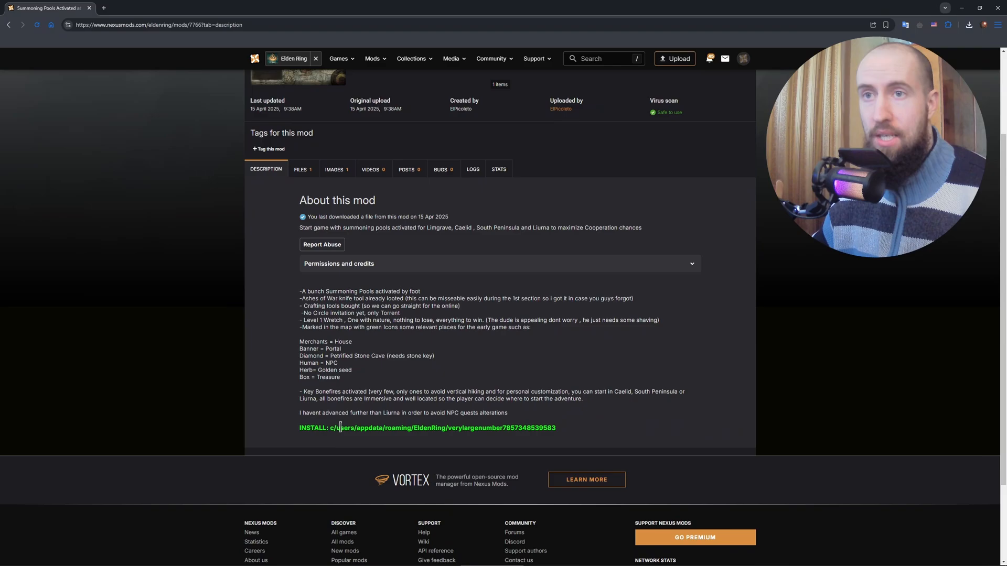
{"action": "double_click", "coordinate": [345, 428]}
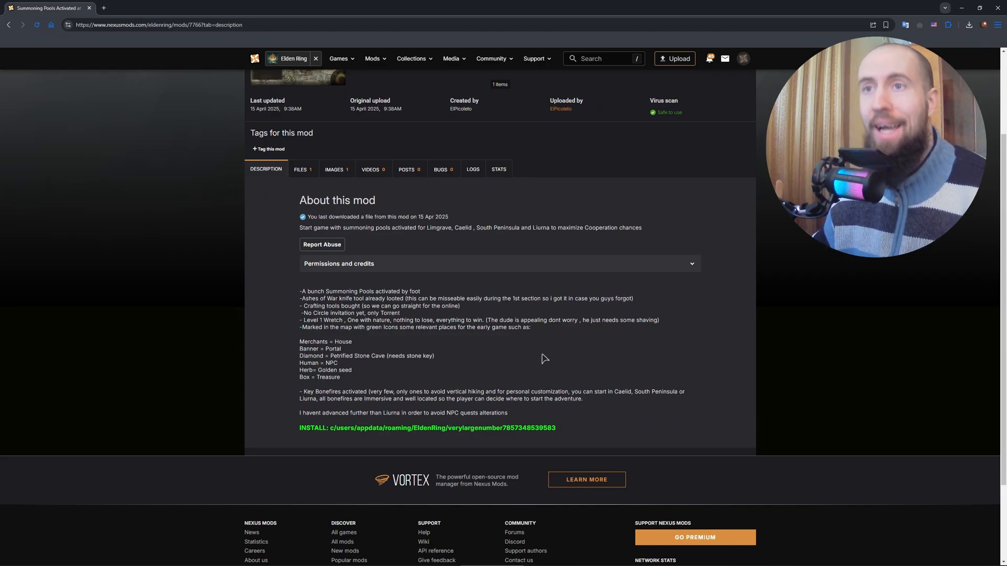
{"action": "mouse_move", "coordinate": [521, 330]}
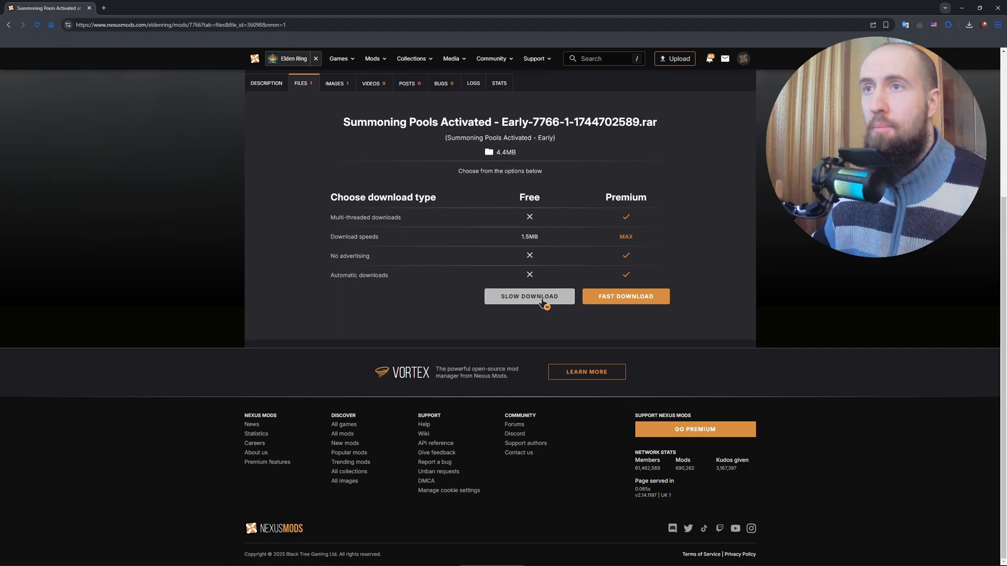
Choose Slow Download for the Summoning Pools Activated archive.
{"action": "left_click", "coordinate": [528, 296]}
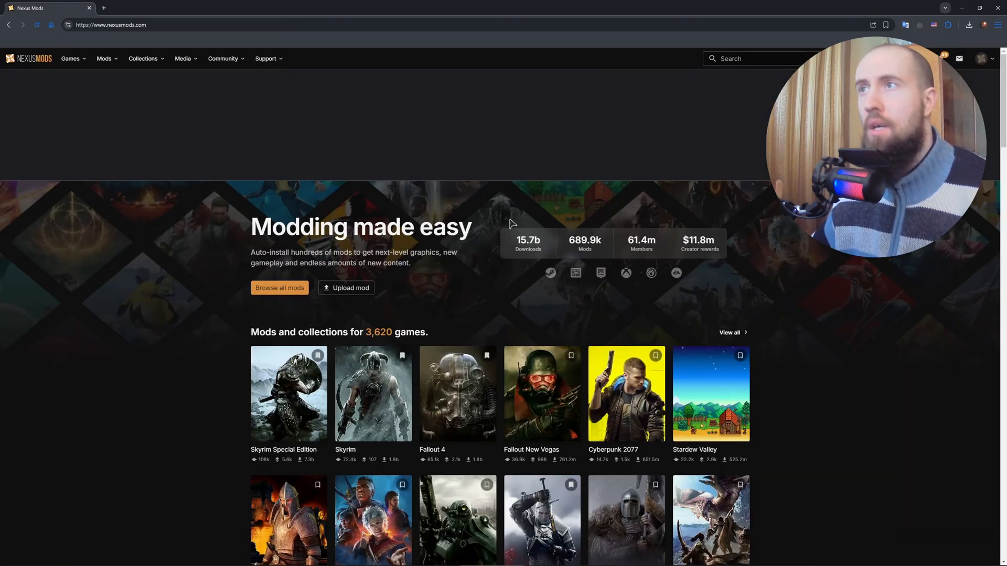
{"action": "mouse_move", "coordinate": [133, 88]}
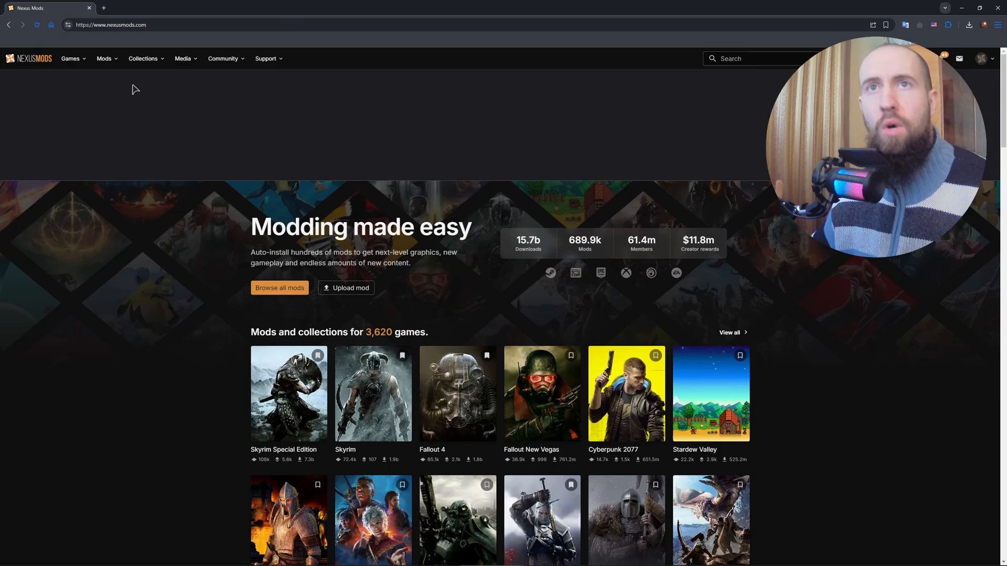
Reach the Vortex mod manager page from the mods overview and request its download.
{"action": "left_click", "coordinate": [104, 58]}
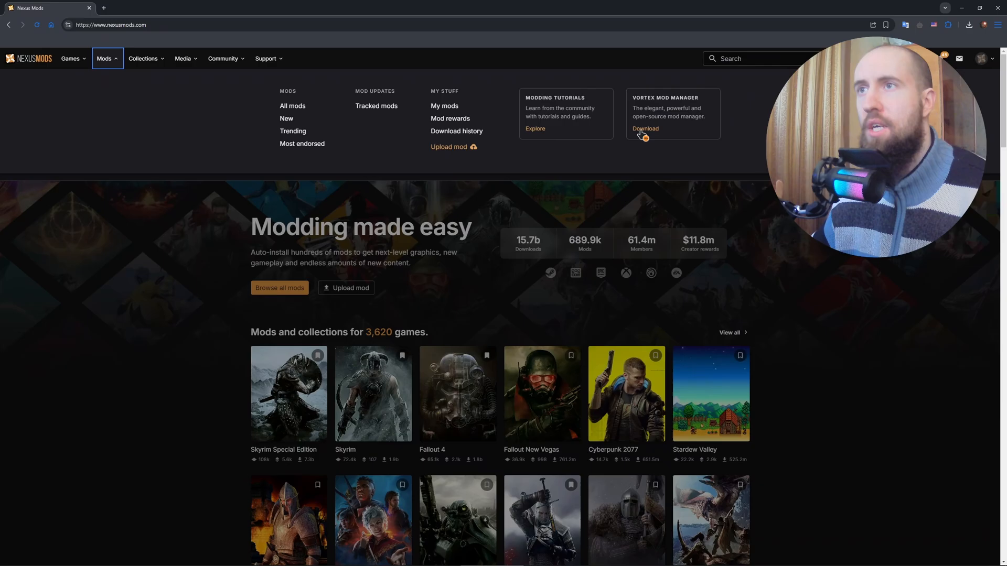
{"action": "left_click", "coordinate": [645, 130]}
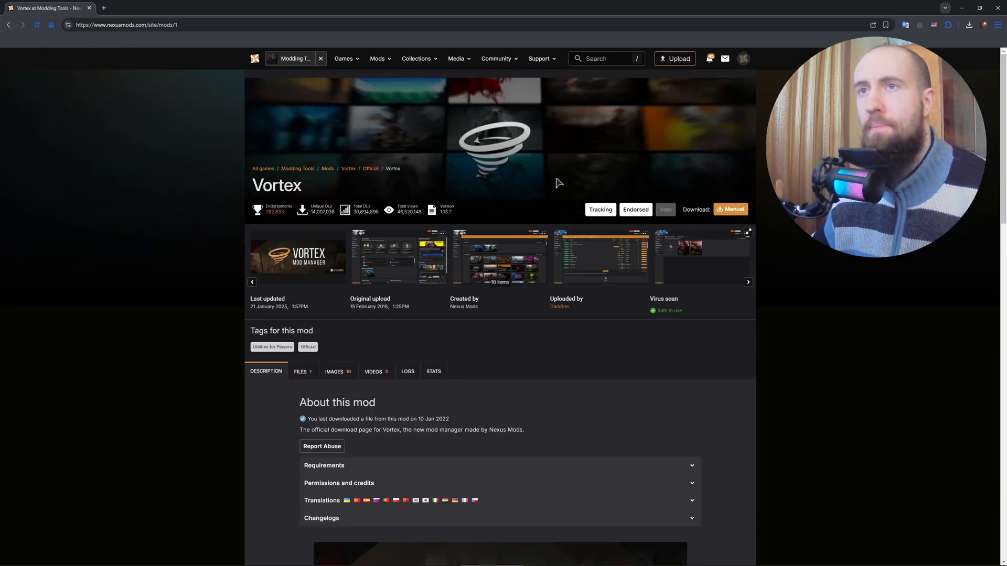
{"action": "left_click", "coordinate": [730, 210]}
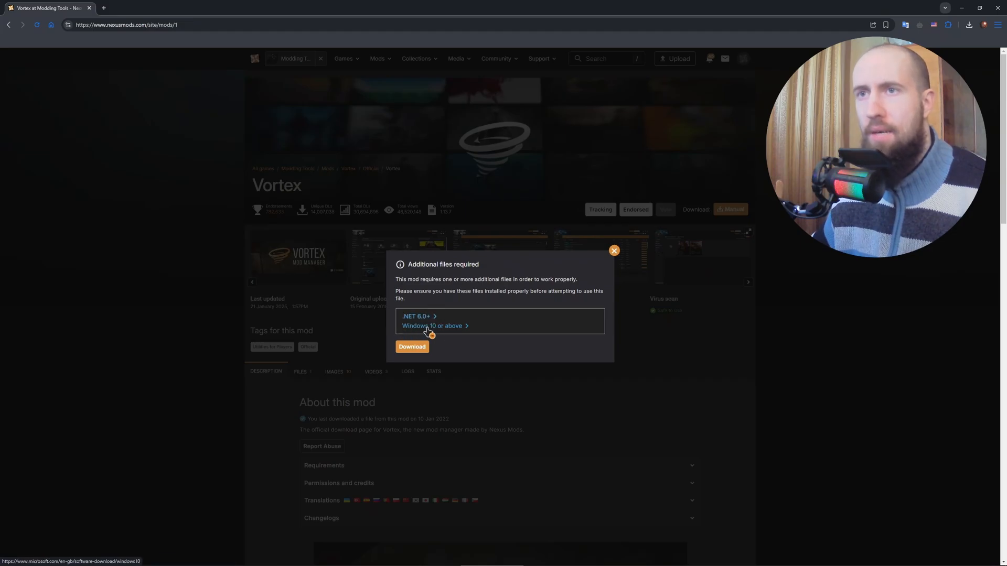
Choose Slow Download for the Vortex installer and view the browser's downloads list.
{"action": "left_click", "coordinate": [411, 348]}
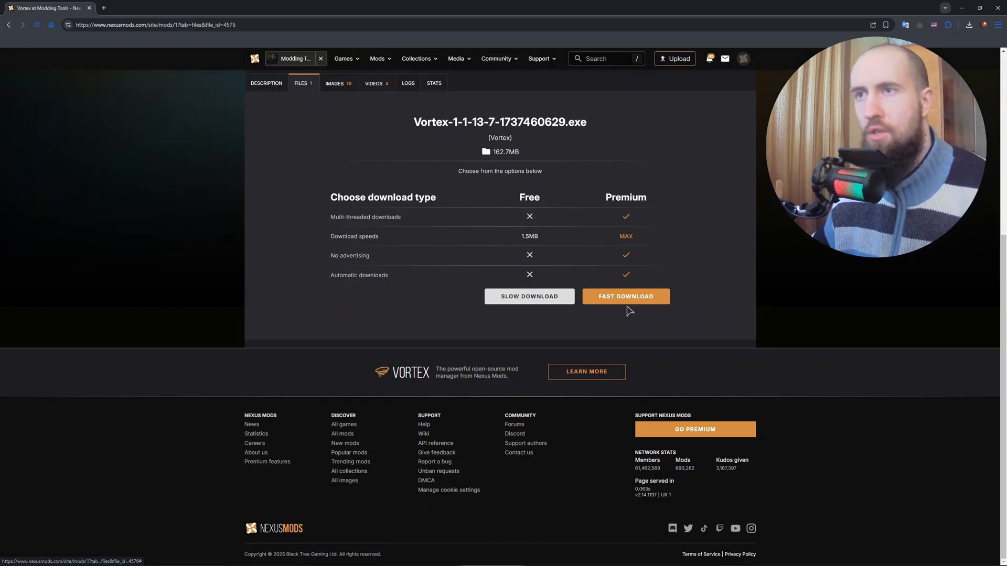
{"action": "left_click", "coordinate": [625, 296]}
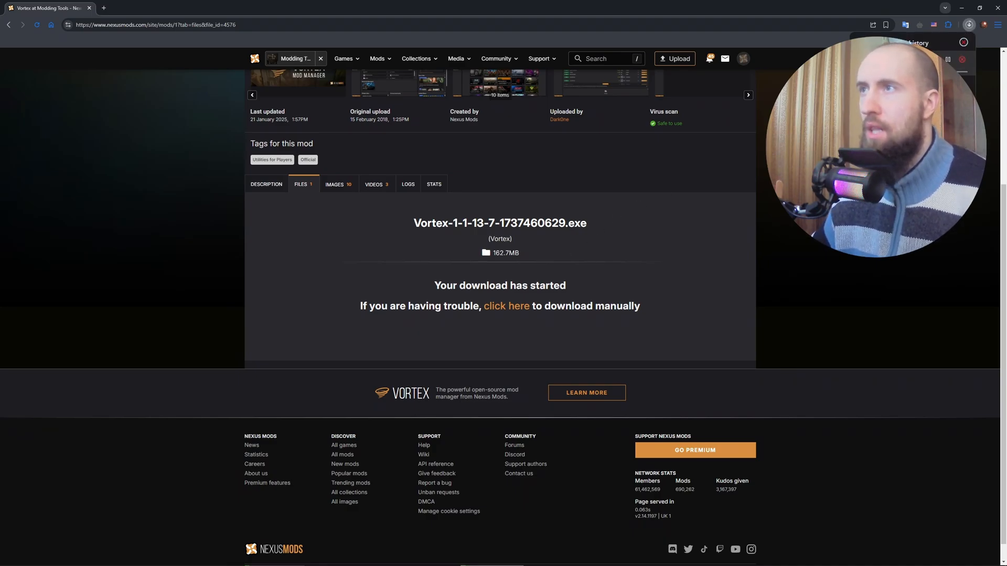
{"action": "left_click", "coordinate": [968, 24]}
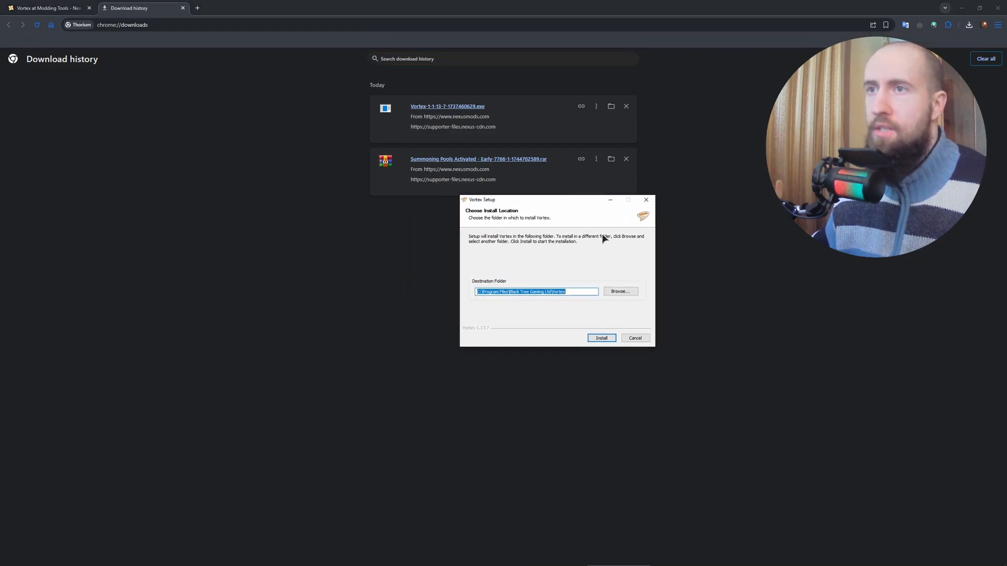
Install Vortex to the default folder, run it, and ignore the administrator rights warning.
{"action": "left_click", "coordinate": [600, 338]}
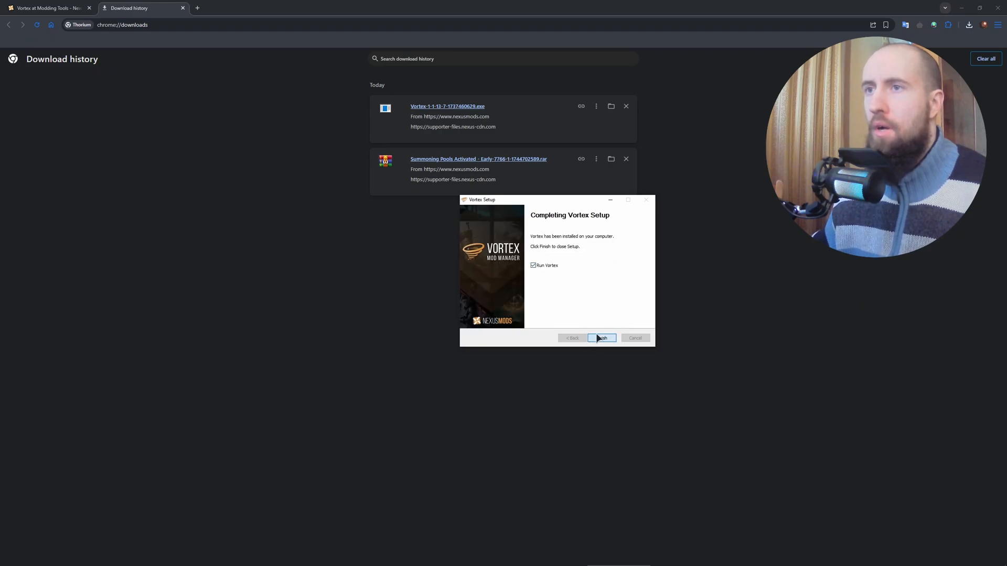
{"action": "left_click", "coordinate": [601, 338]}
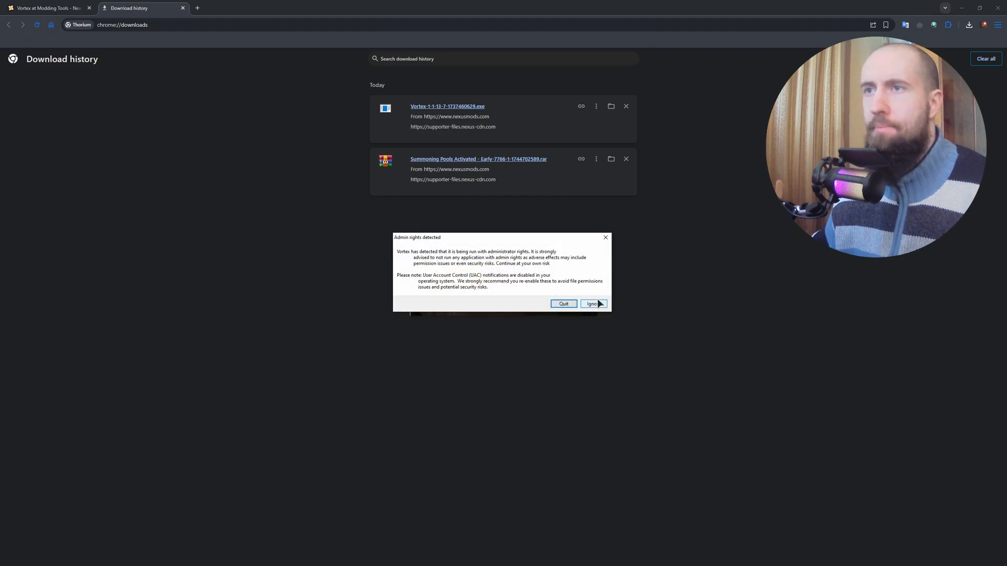
{"action": "left_click", "coordinate": [592, 304]}
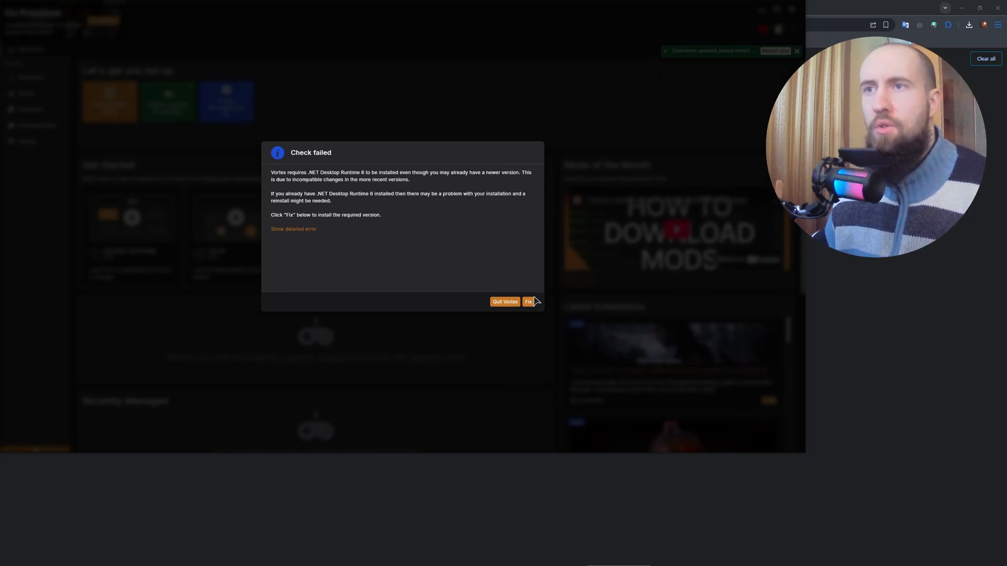
Fix the missing .NET Desktop Runtime 6 and go to Vortex's Games list.
{"action": "left_click", "coordinate": [529, 302]}
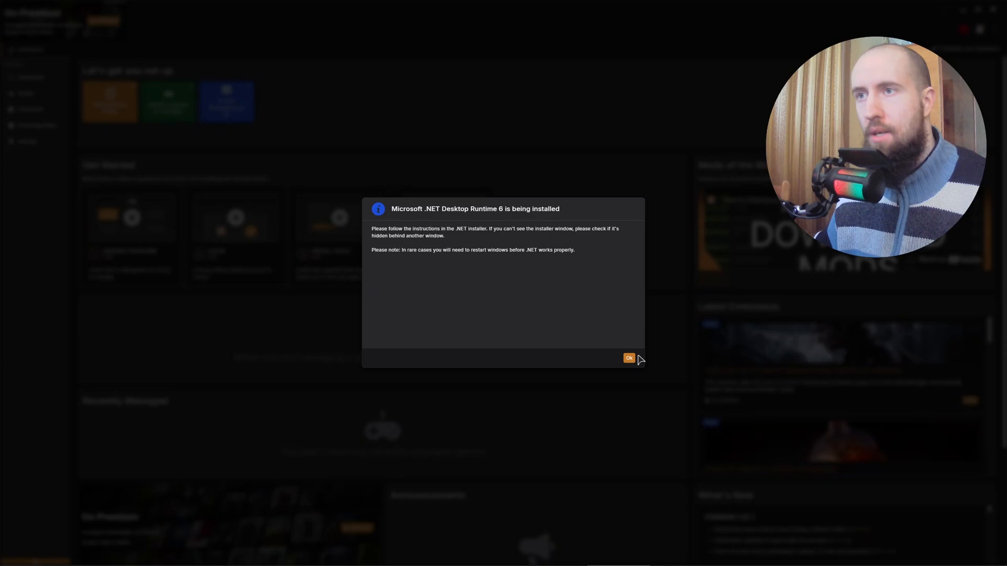
{"action": "left_click", "coordinate": [627, 359]}
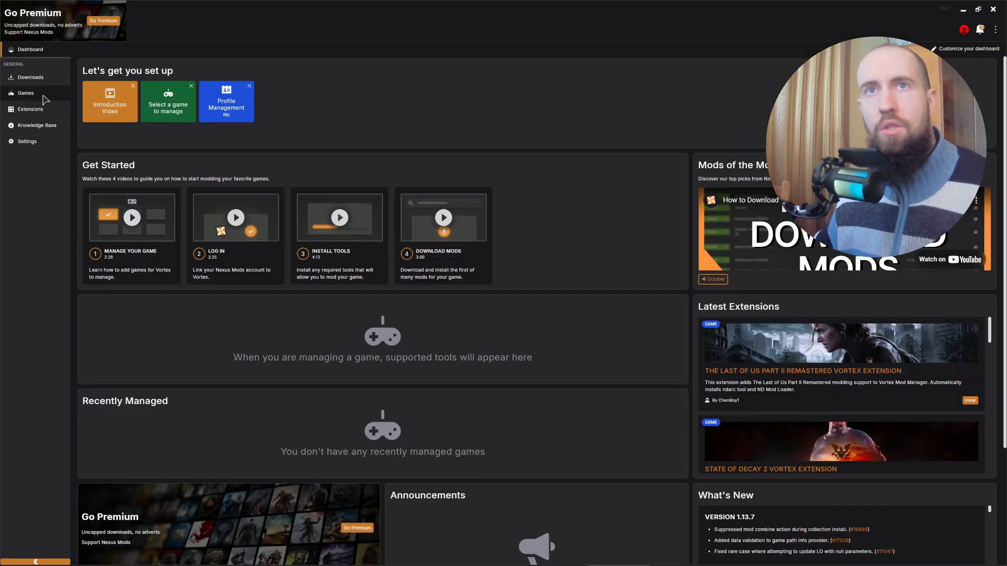
{"action": "left_click", "coordinate": [26, 92]}
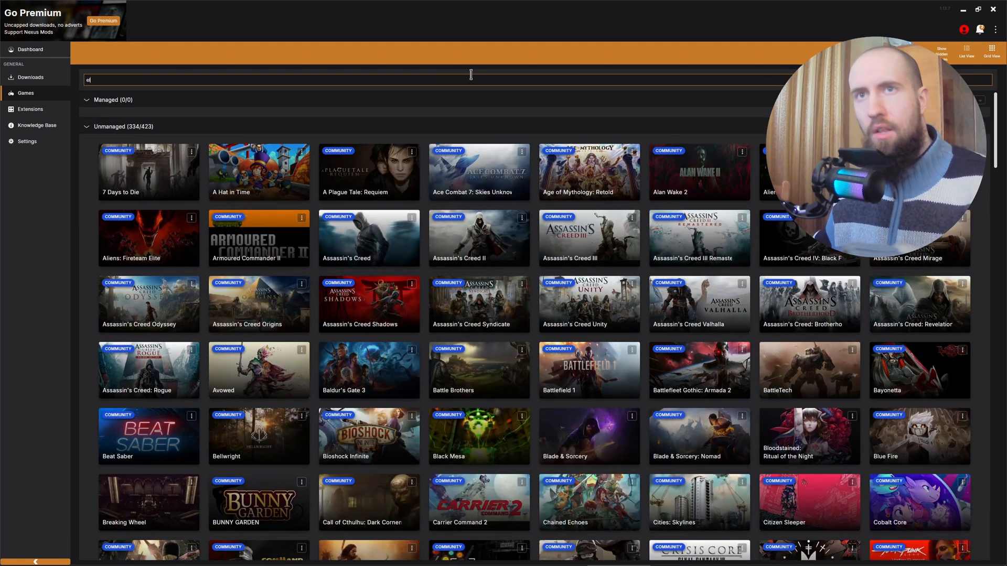
Manage Elden Ring, download its support extension and authorise the Nexus Mods account.
{"action": "type", "text": "lde"}
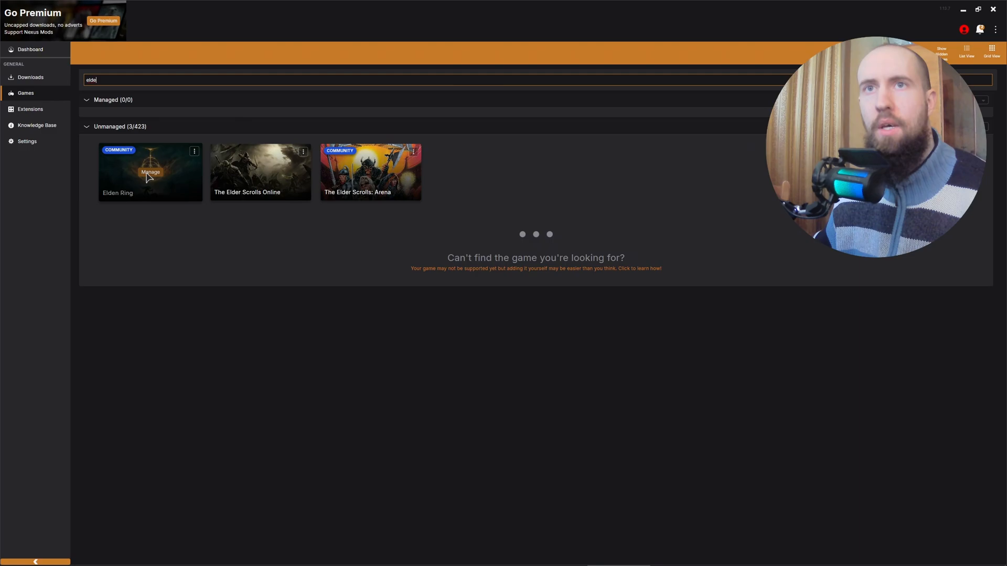
{"action": "left_click", "coordinate": [150, 172]}
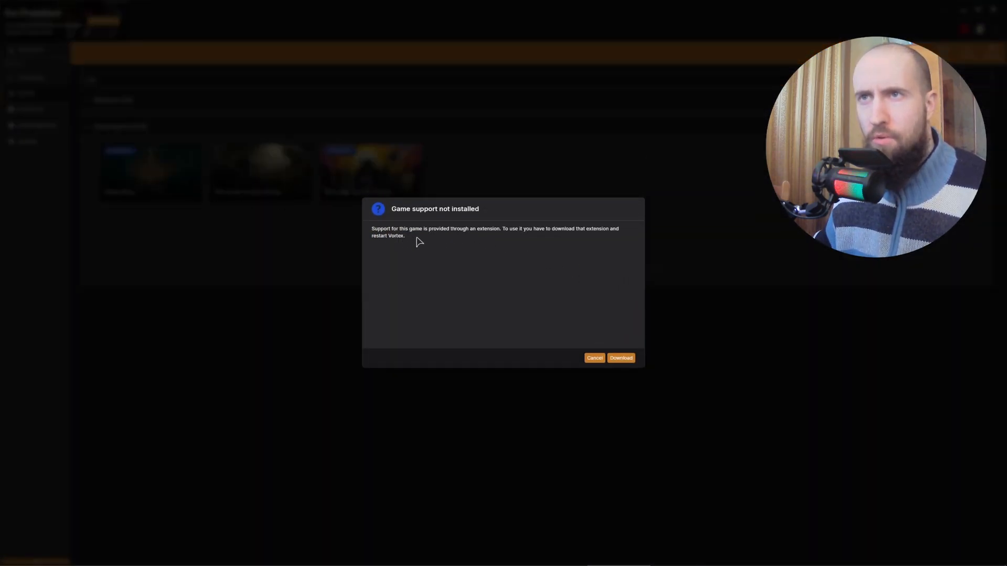
{"action": "mouse_move", "coordinate": [589, 240]}
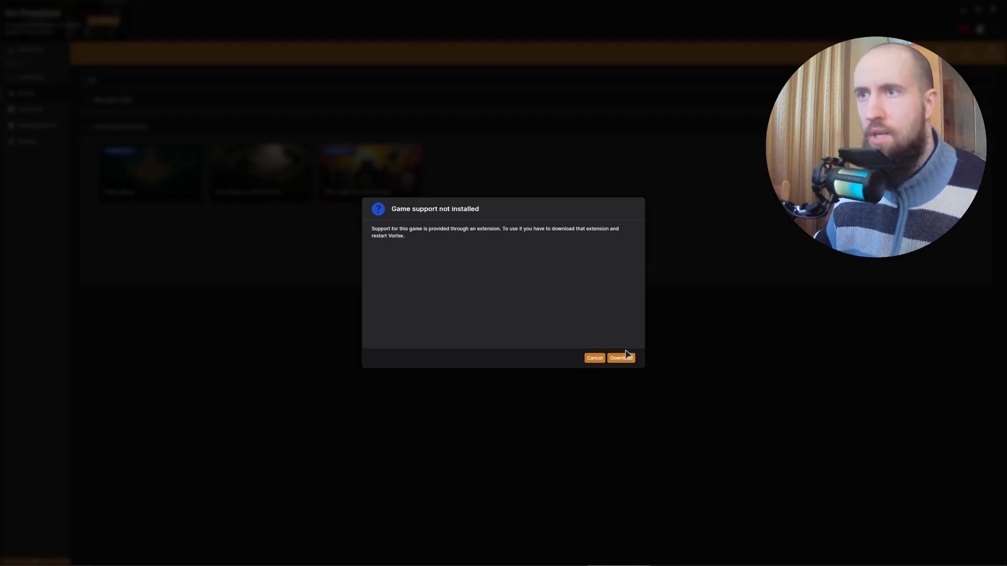
{"action": "left_click", "coordinate": [620, 358]}
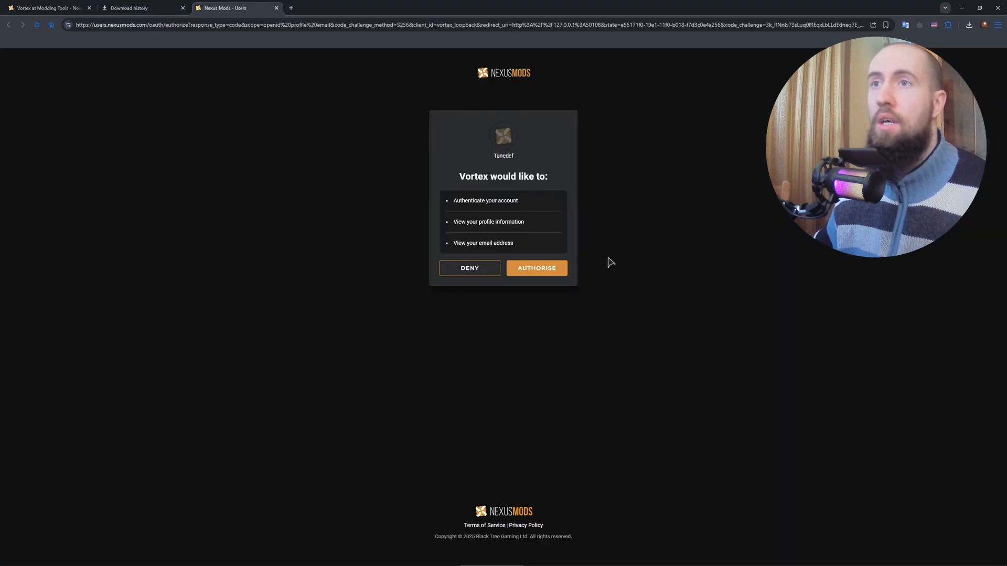
{"action": "left_click", "coordinate": [536, 268]}
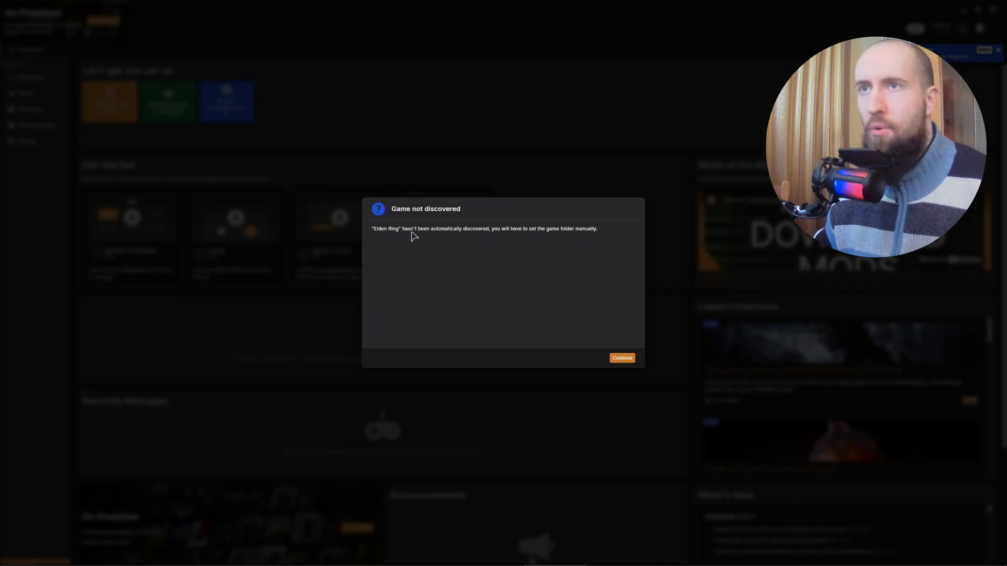
{"action": "mouse_move", "coordinate": [468, 238]}
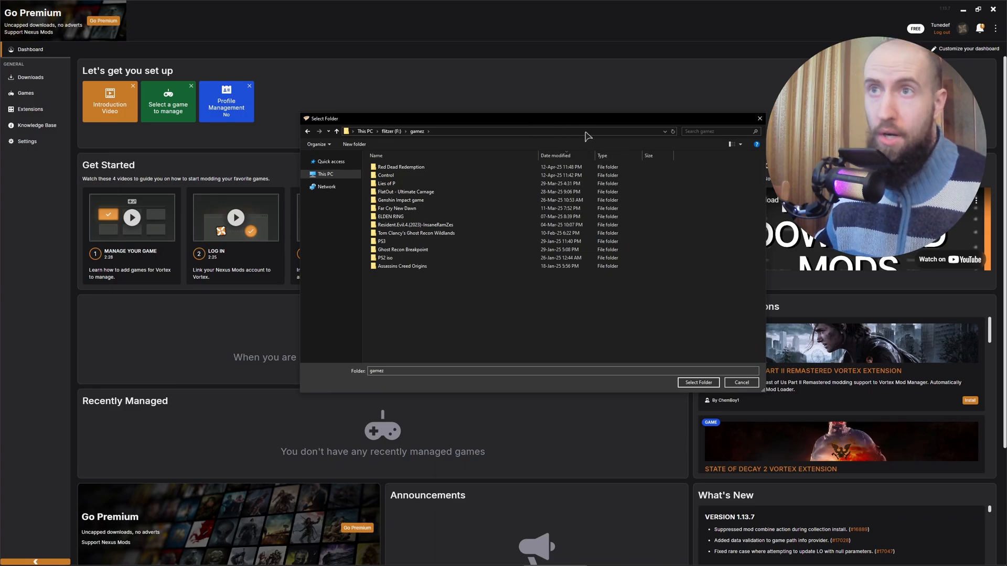
Select the ELDEN RING folder as game location and Steam as its store.
{"action": "left_click", "coordinate": [416, 224]}
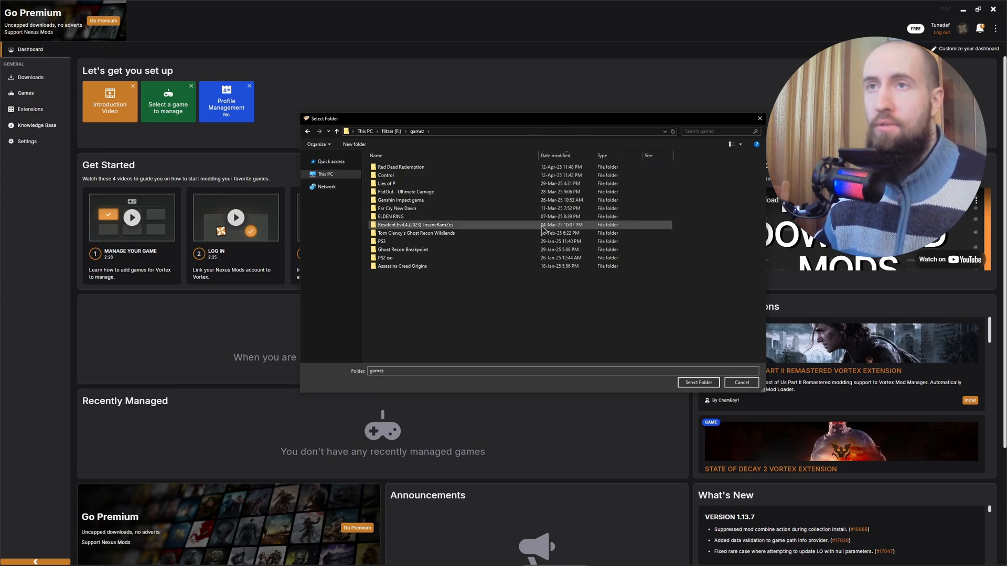
{"action": "left_click", "coordinate": [391, 216]}
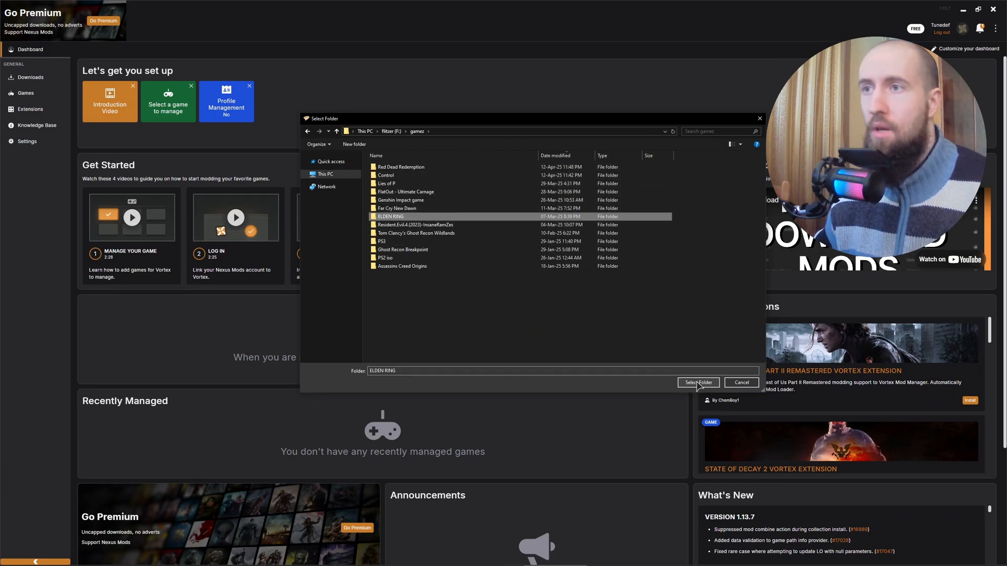
{"action": "left_click", "coordinate": [698, 383]}
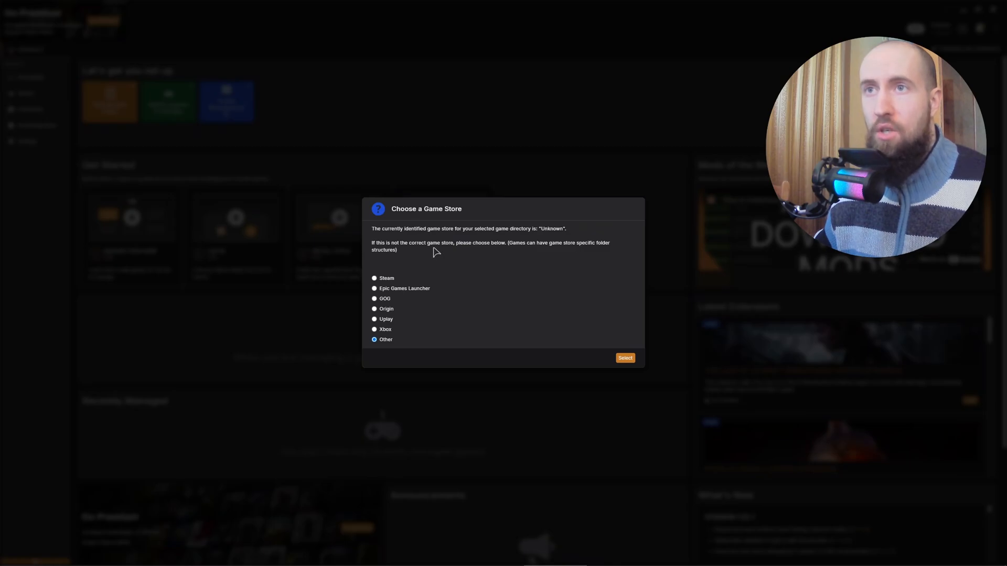
{"action": "mouse_move", "coordinate": [414, 295]}
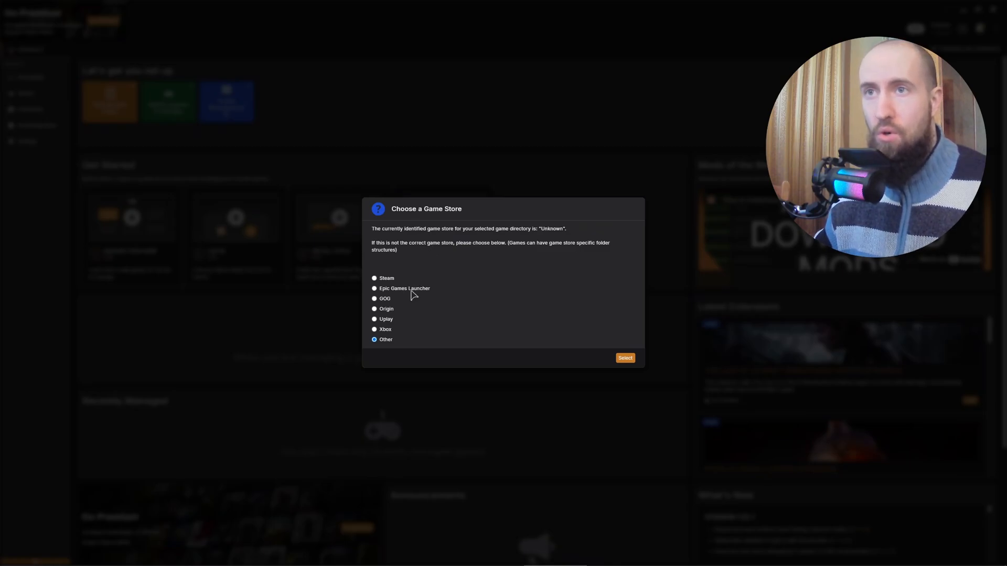
{"action": "mouse_move", "coordinate": [399, 292]}
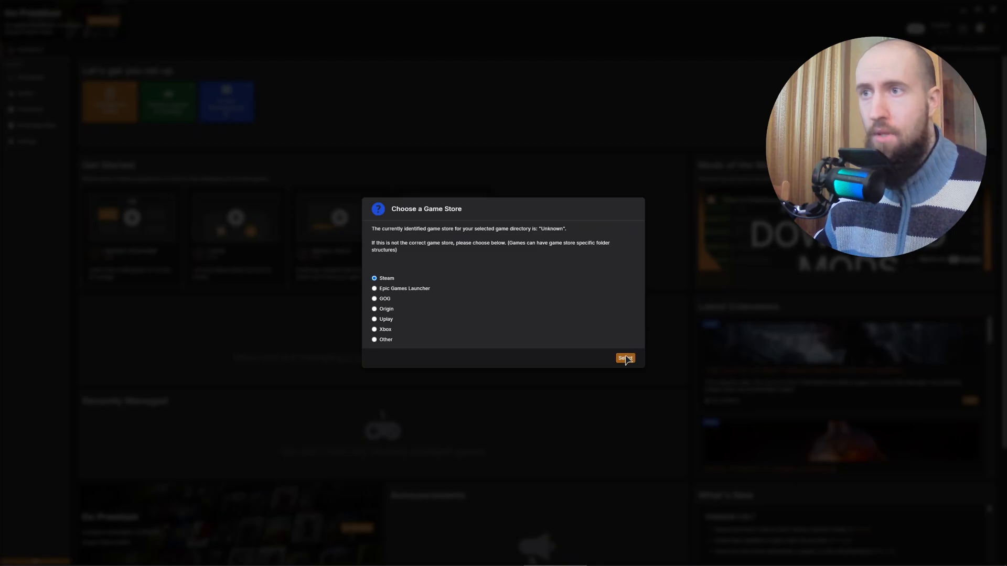
{"action": "left_click", "coordinate": [623, 359]}
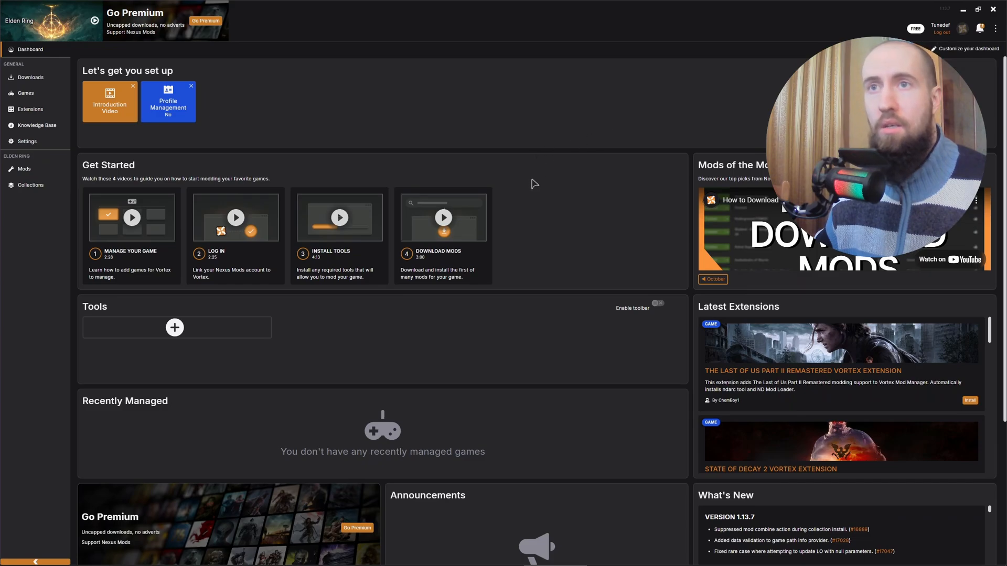
{"action": "scroll", "scroll_direction": "down", "scroll_amount": 3}
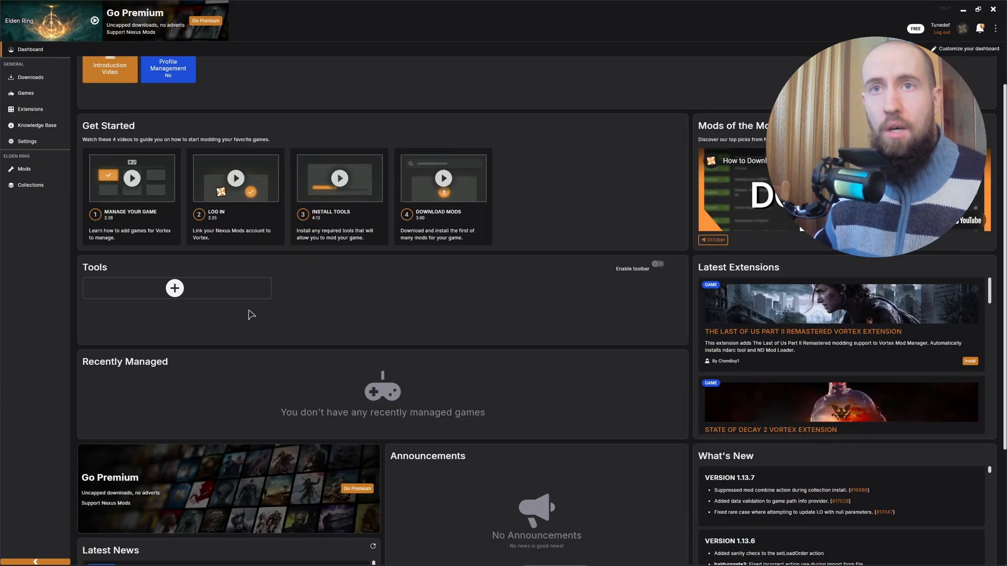
{"action": "scroll", "scroll_direction": "down", "scroll_amount": 3}
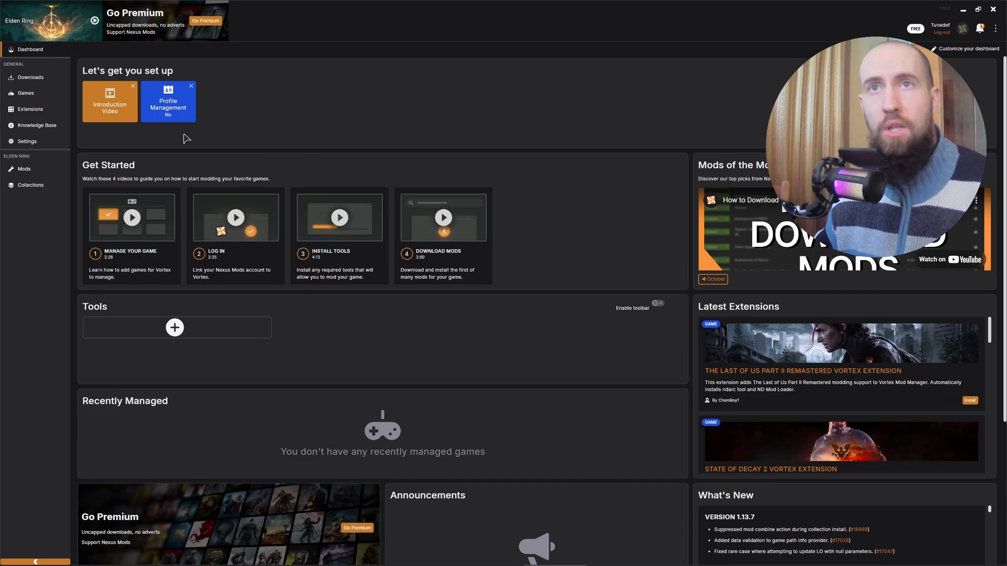
{"action": "mouse_move", "coordinate": [126, 124]}
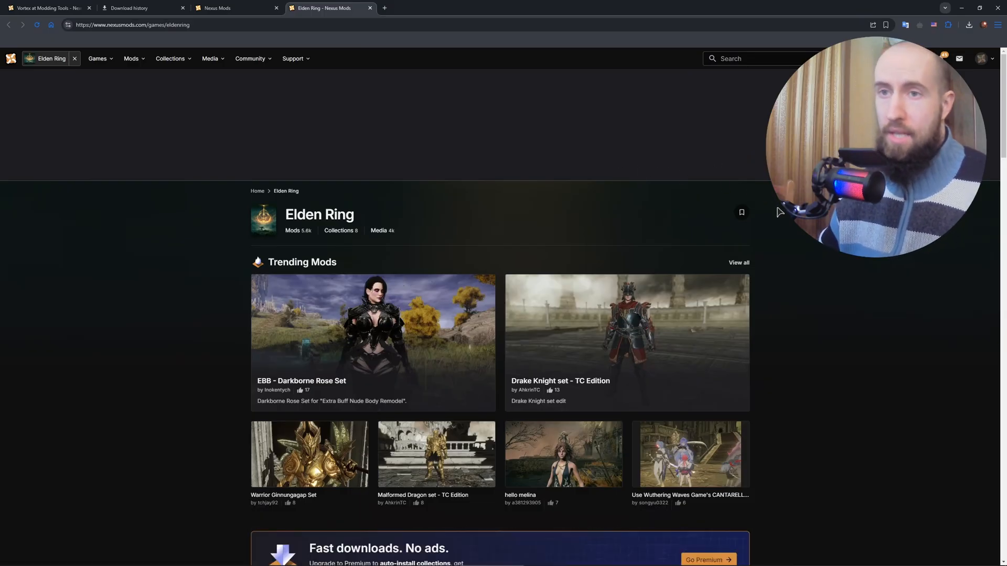
View the Talisman Description mod's files, then the Seamless Co-op mod page.
{"action": "scroll", "scroll_direction": "down", "scroll_amount": 3}
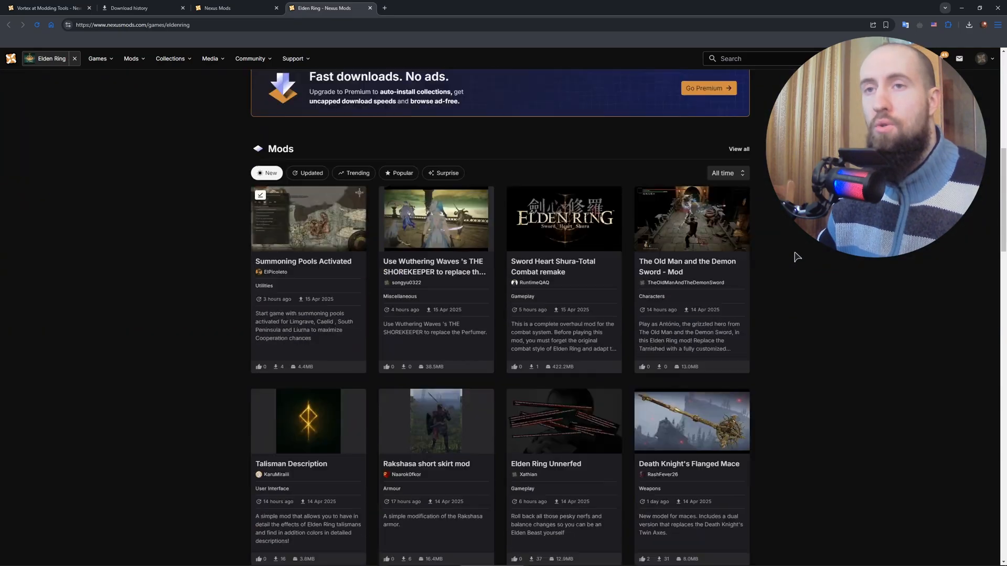
{"action": "scroll", "scroll_direction": "down", "scroll_amount": 3}
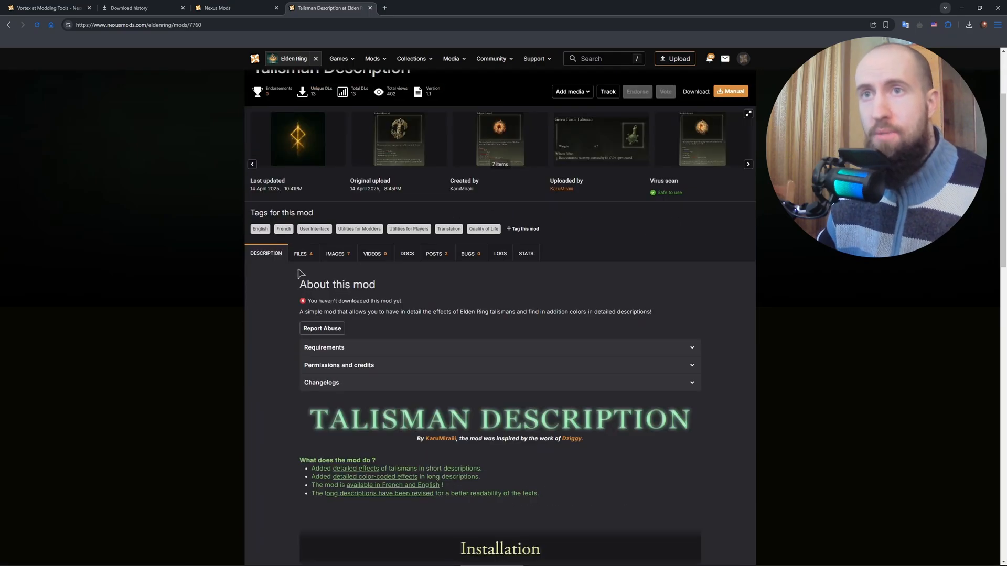
{"action": "left_click", "coordinate": [300, 252]}
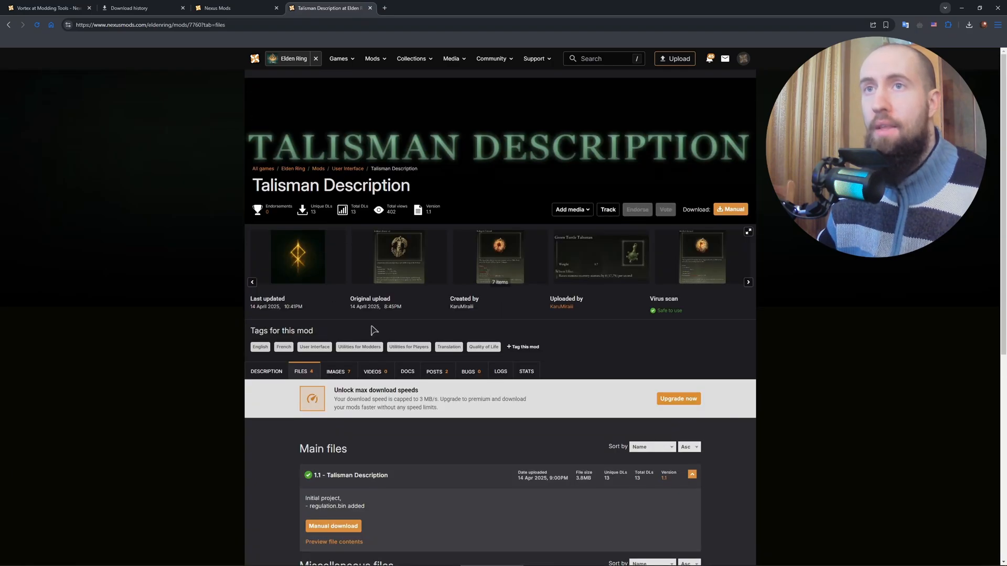
{"action": "scroll", "scroll_direction": "down", "scroll_amount": 3}
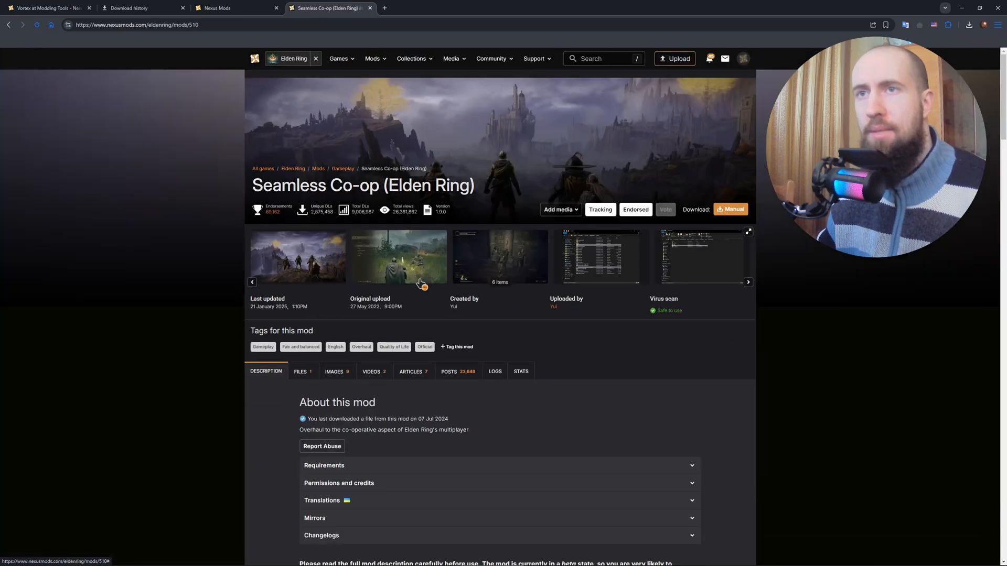
{"action": "left_click", "coordinate": [300, 372]}
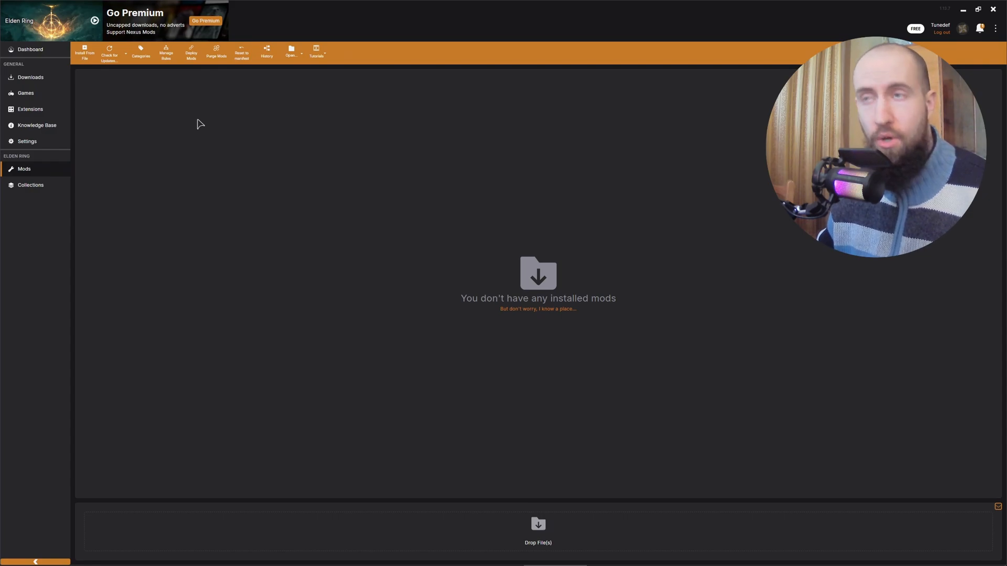
{"action": "mouse_move", "coordinate": [195, 122]}
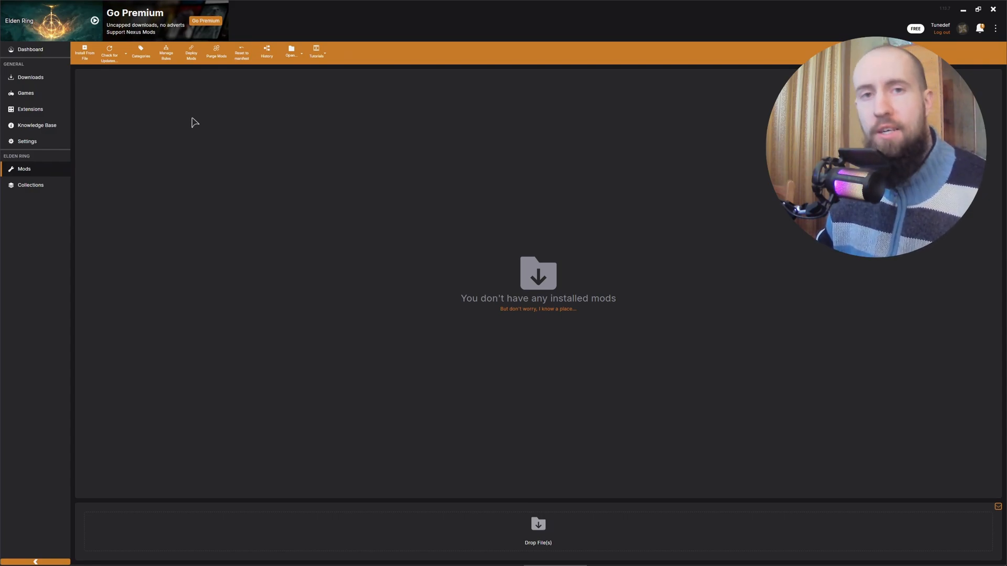